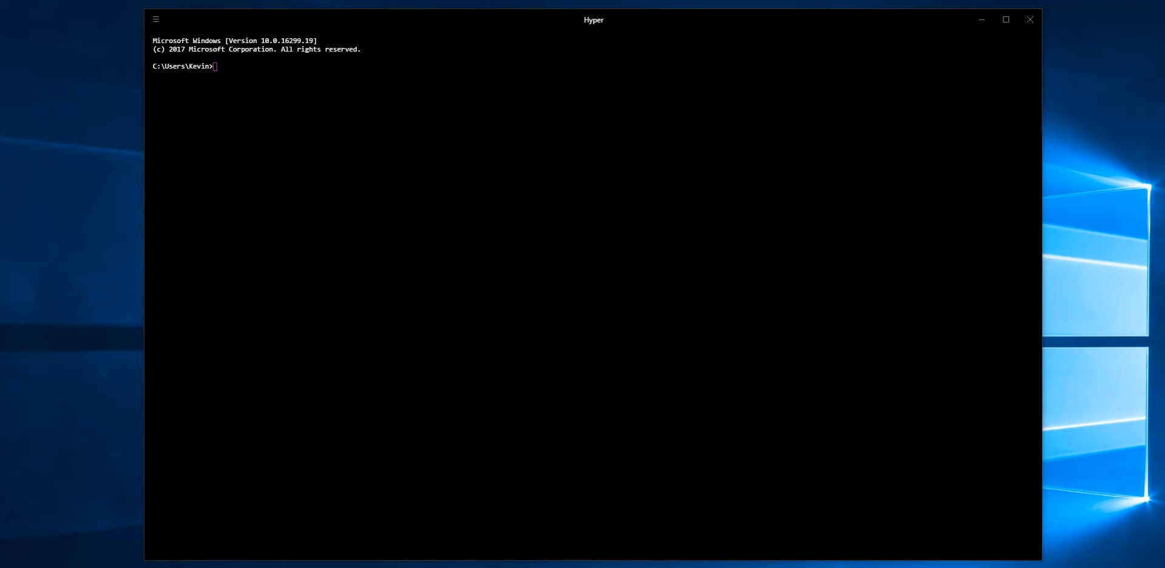
pyautogui.moveTo(693, 266)
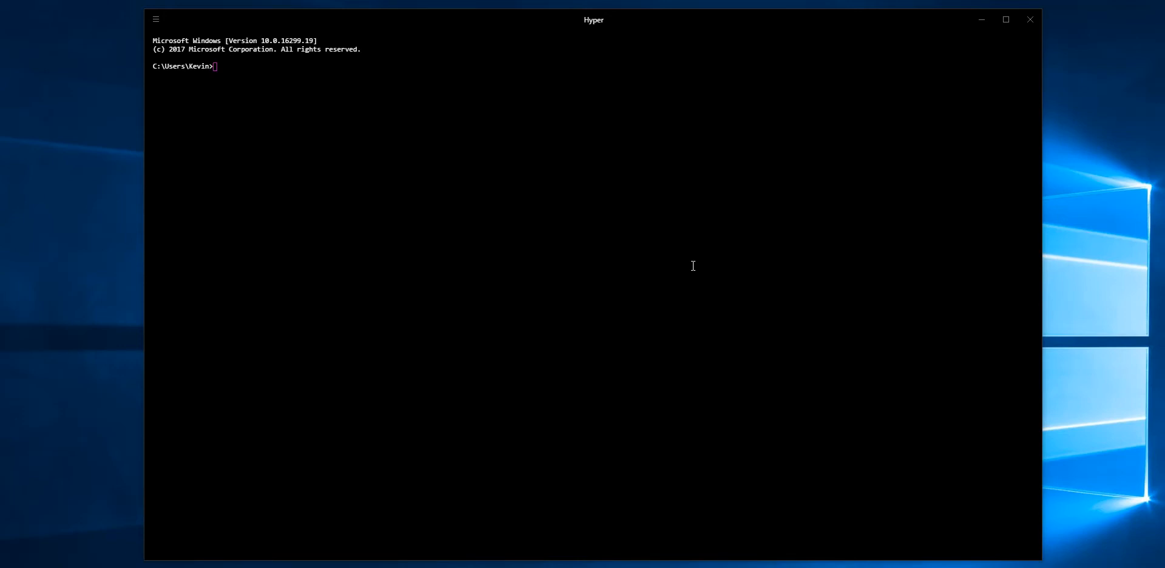
pyautogui.moveTo(451, 246)
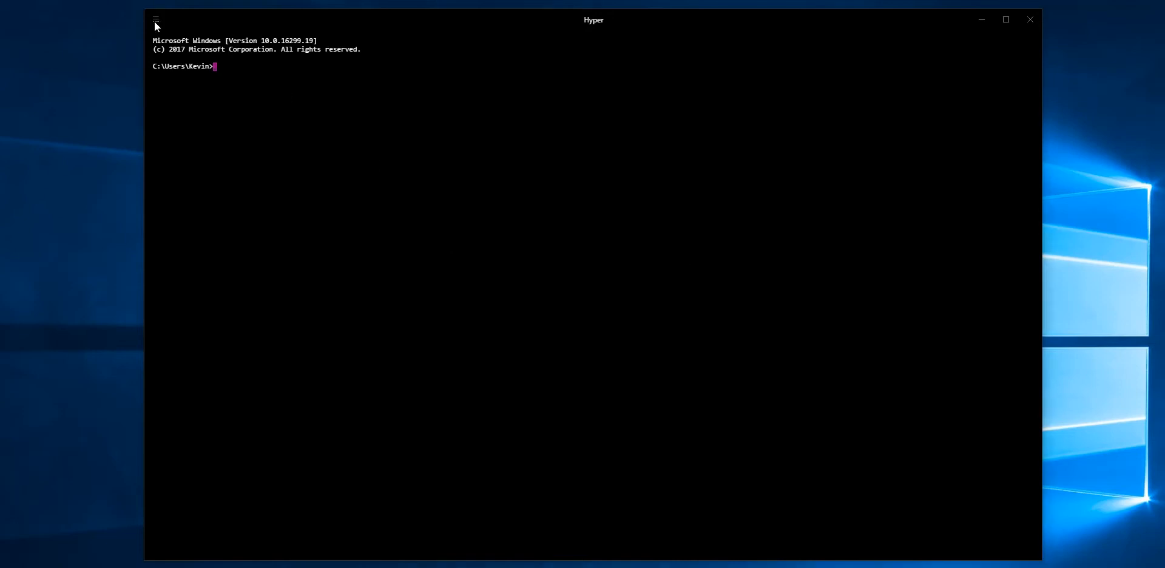
# Show Hyper's About dialog reporting version 1.4.8 stable with no plugins
pyautogui.click(156, 20)
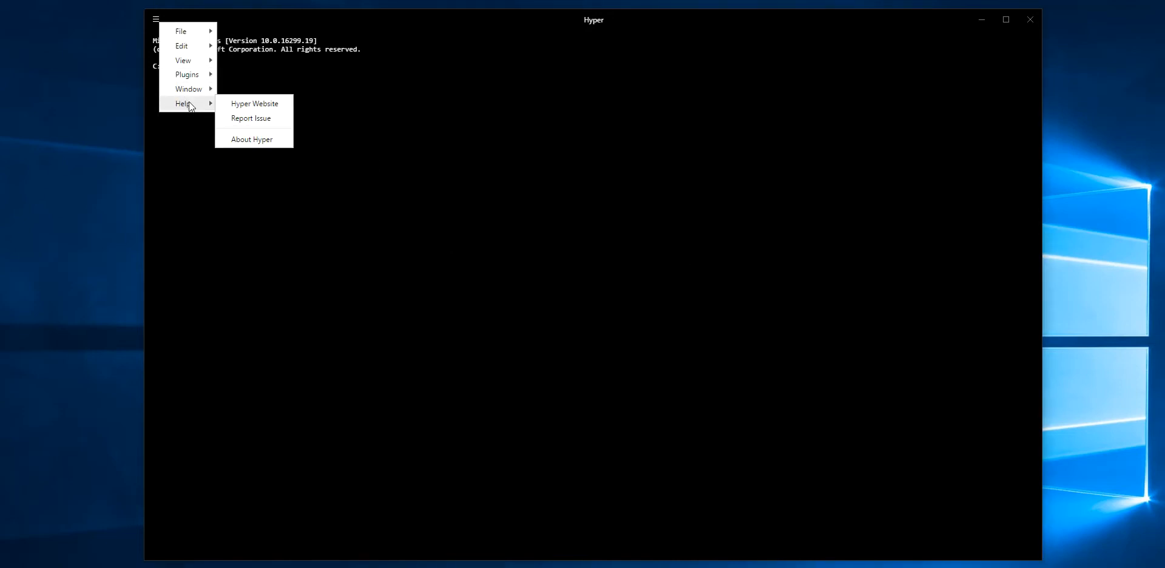
pyautogui.click(252, 140)
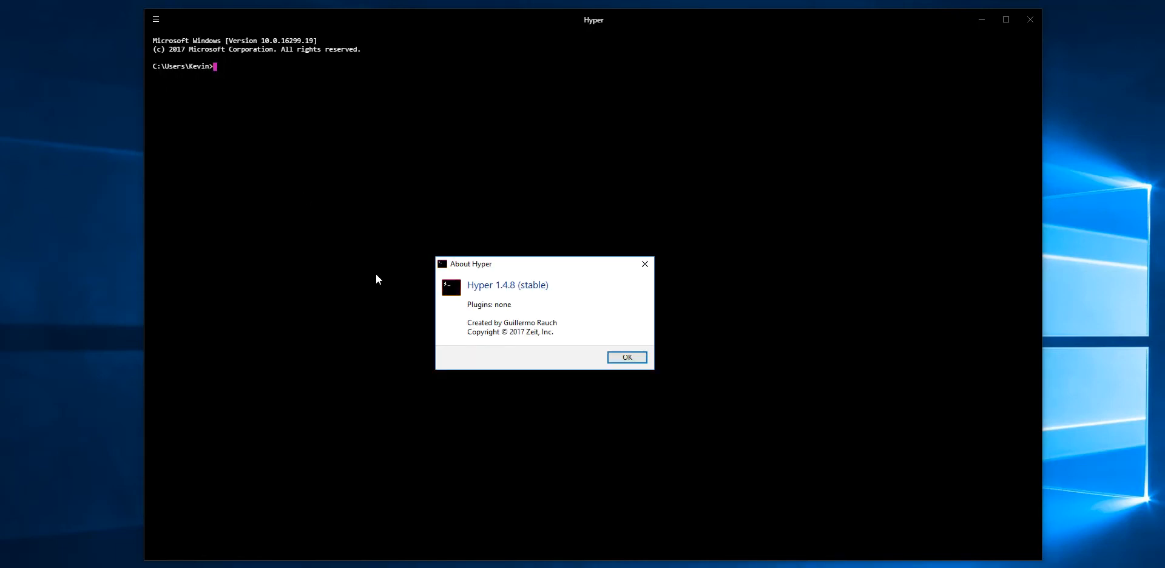
pyautogui.moveTo(808, 518)
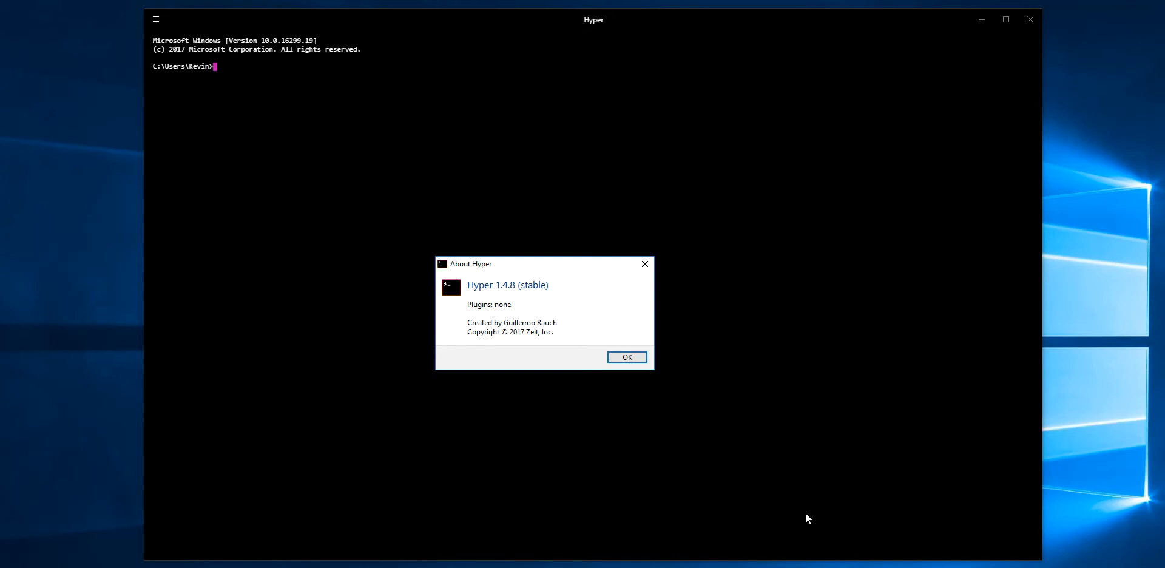
pyautogui.moveTo(626, 358)
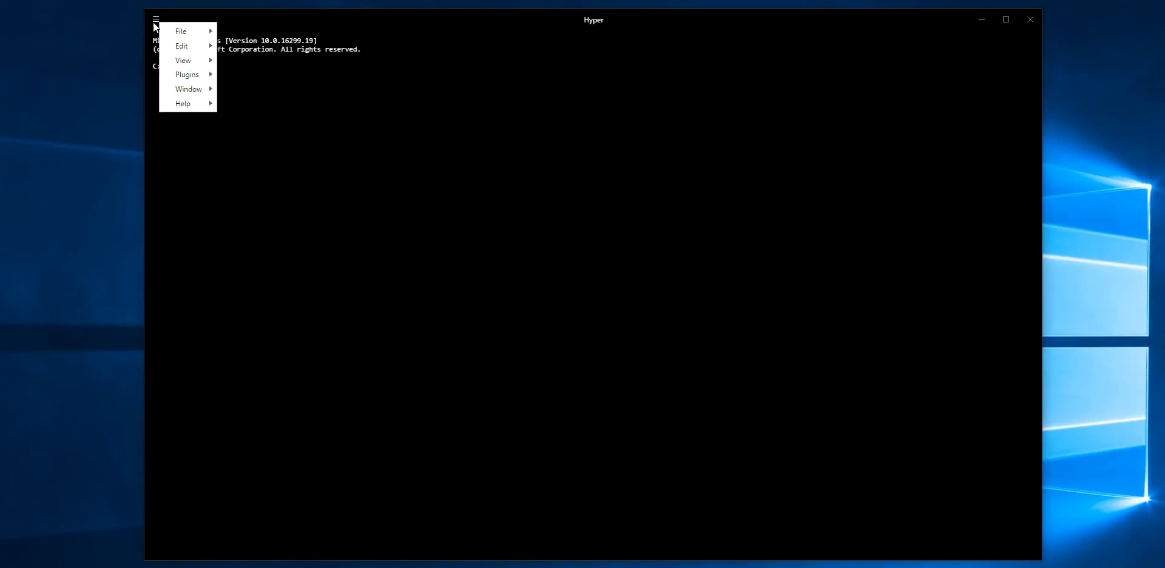
# Choose Edit > Preferences and dismiss the resulting 'module' is undefined script error
pyautogui.click(181, 45)
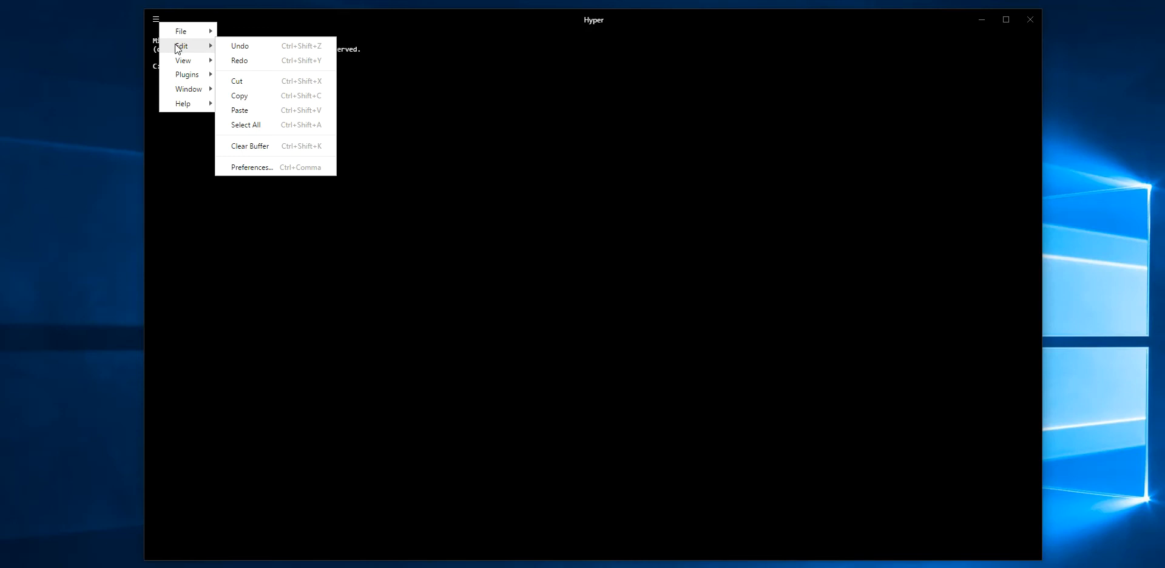
pyautogui.moveTo(263, 166)
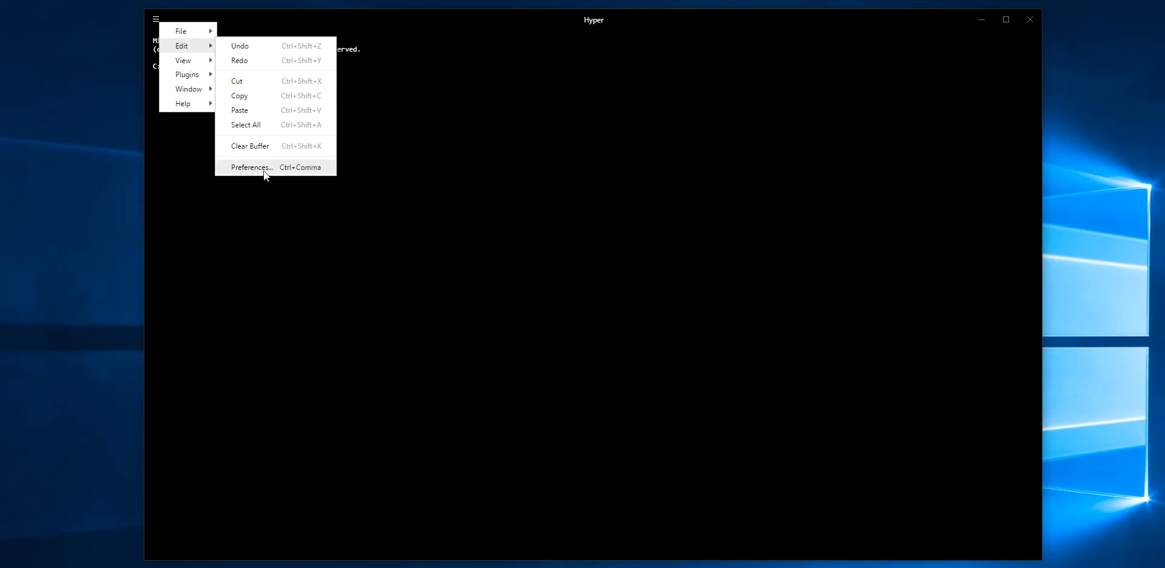
pyautogui.click(251, 167)
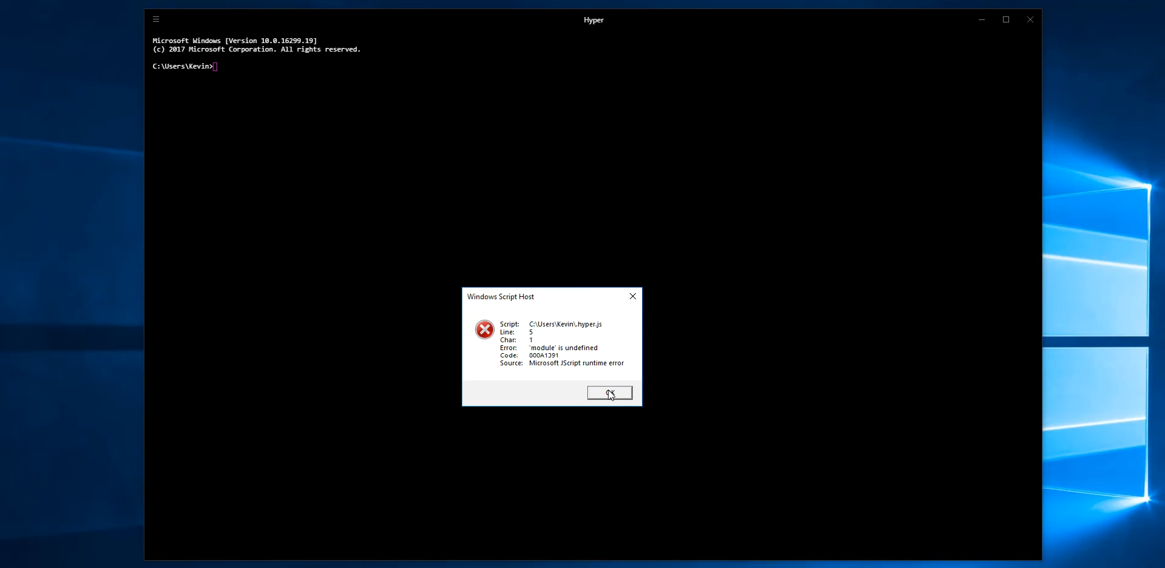
pyautogui.click(609, 392)
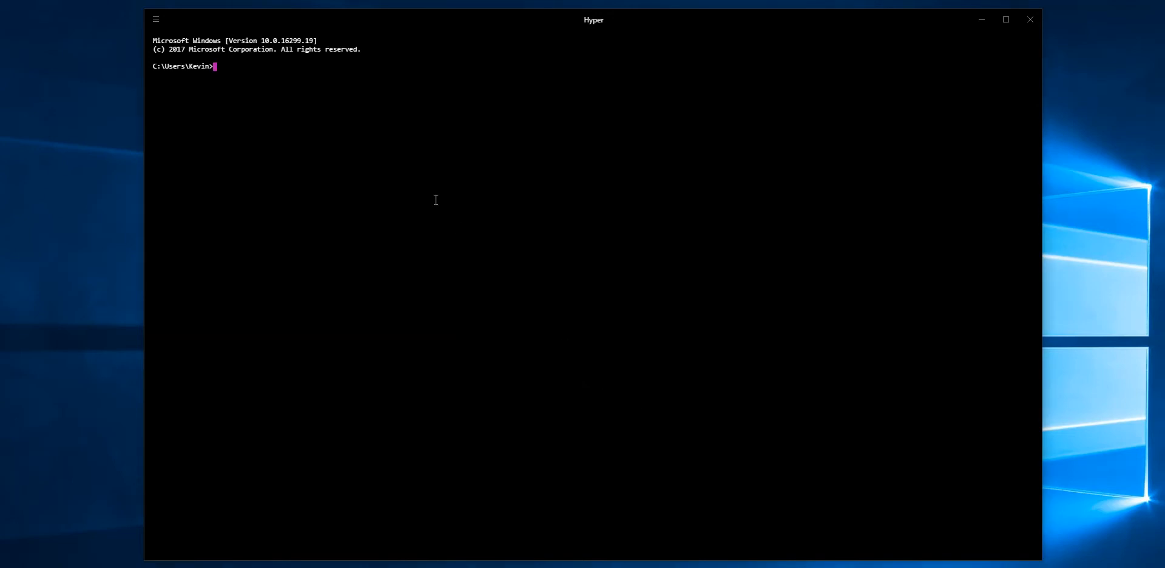
# Start bash and change into the Windows user folder under /mnt/c/Users/
pyautogui.write('bash')
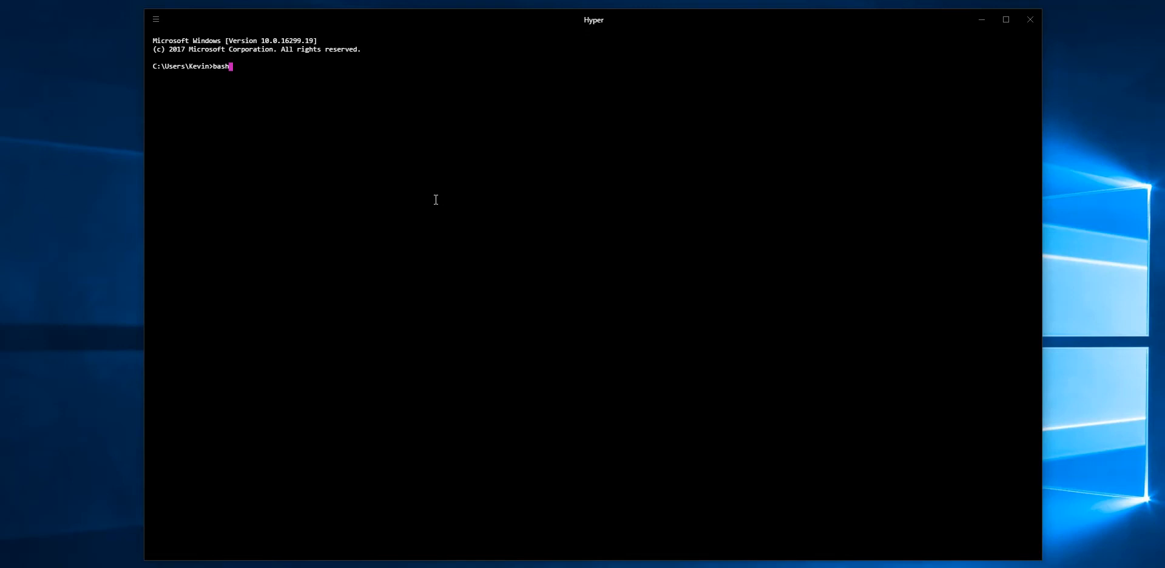
pyautogui.press('Return')
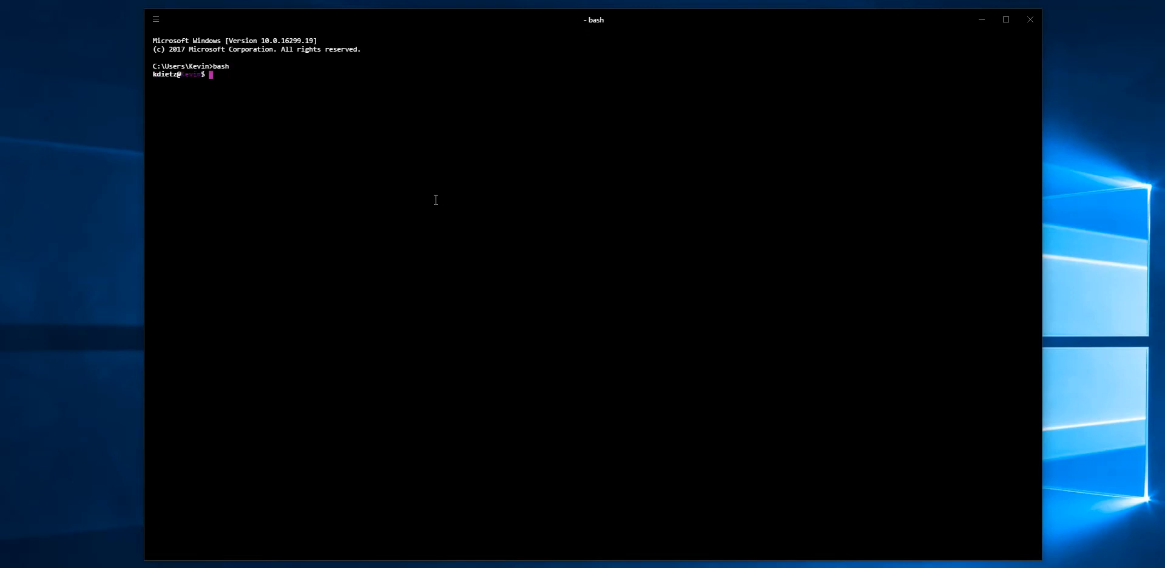
pyautogui.write('cd')
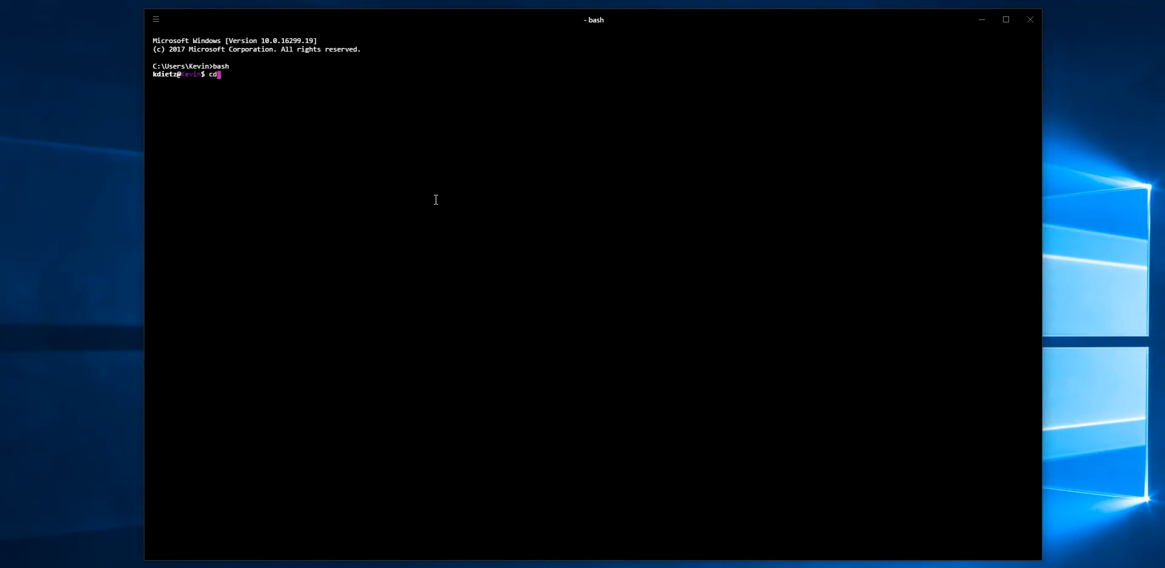
pyautogui.write('/mnt/c/')
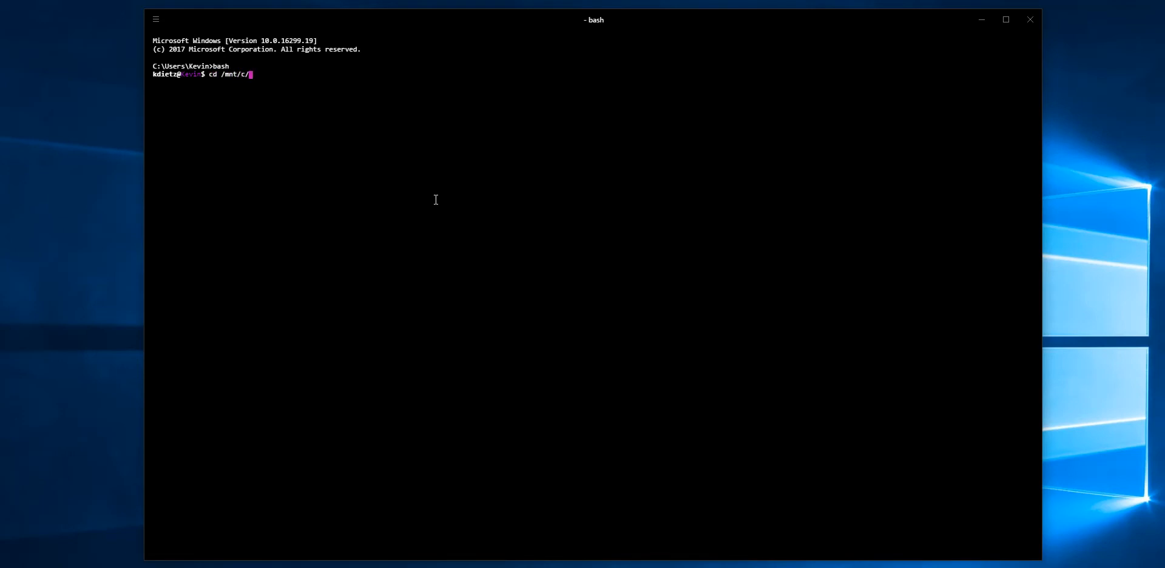
pyautogui.write('Users')
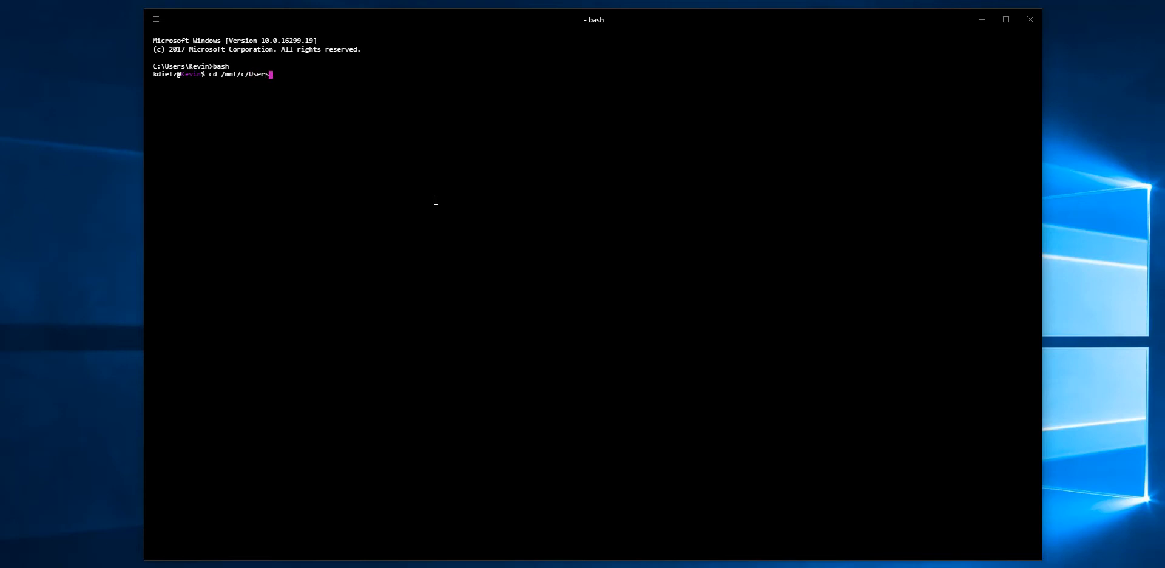
pyautogui.write('/')
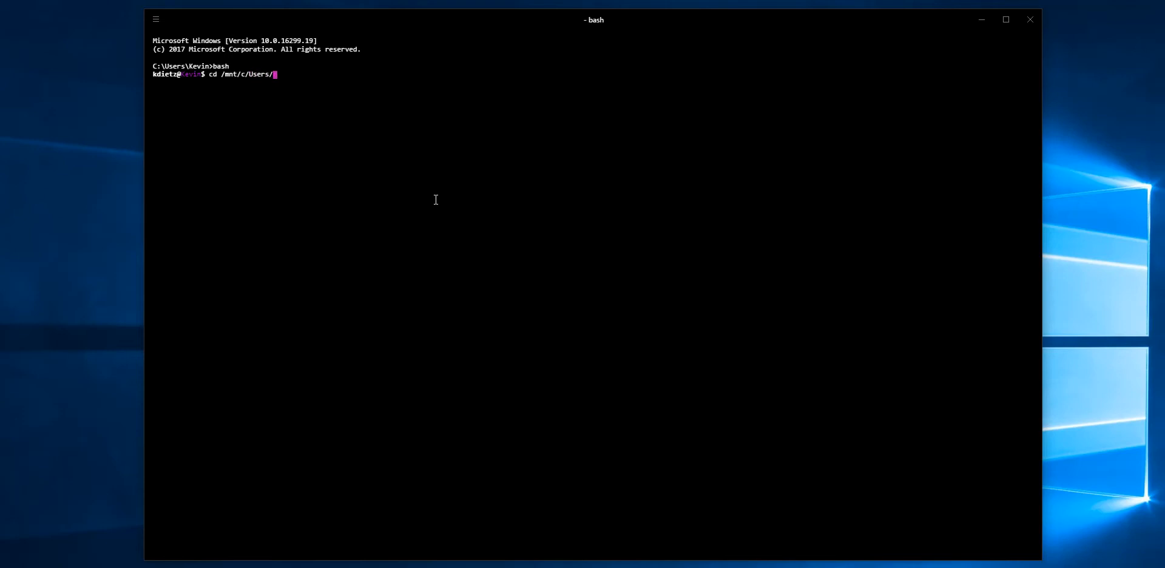
pyautogui.press('Return')
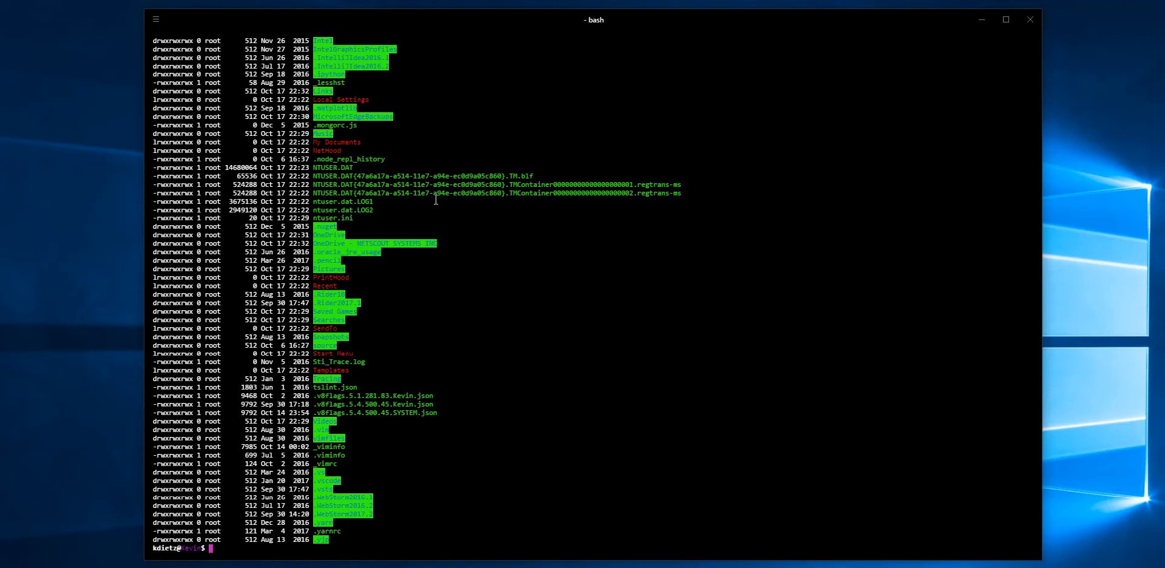
# List .hyper.js to confirm it exists, then load it in vi
pyautogui.write('ls')
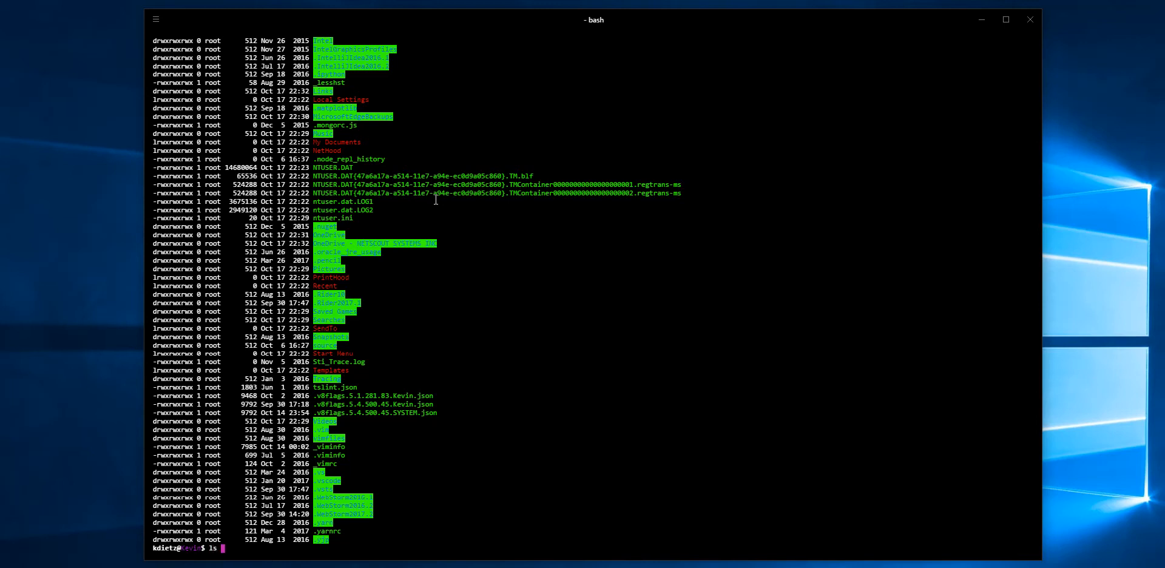
pyautogui.write('.hyper')
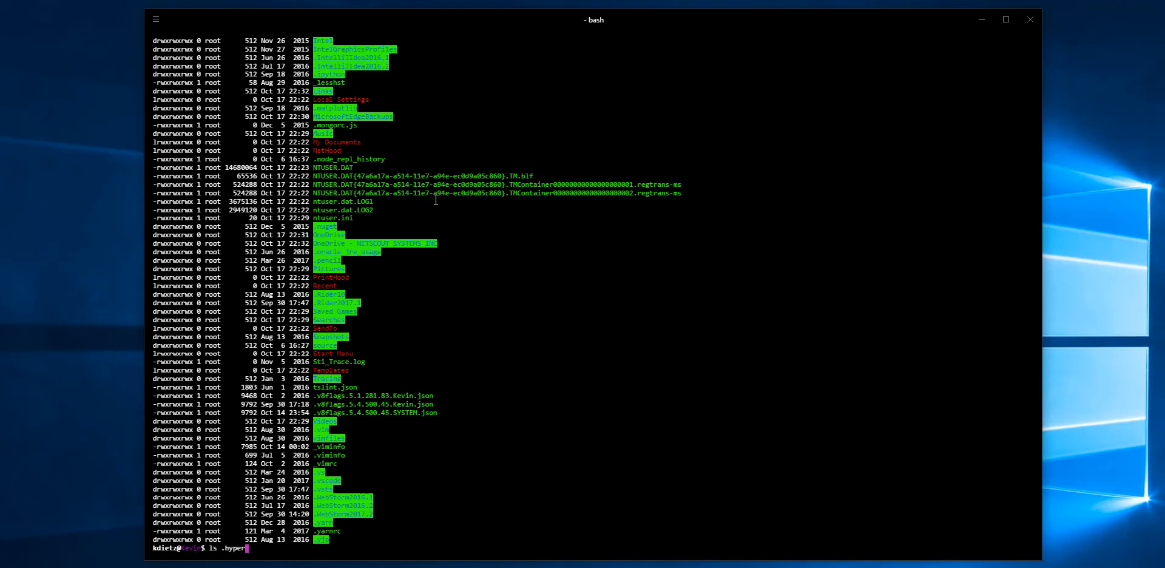
pyautogui.press('Return')
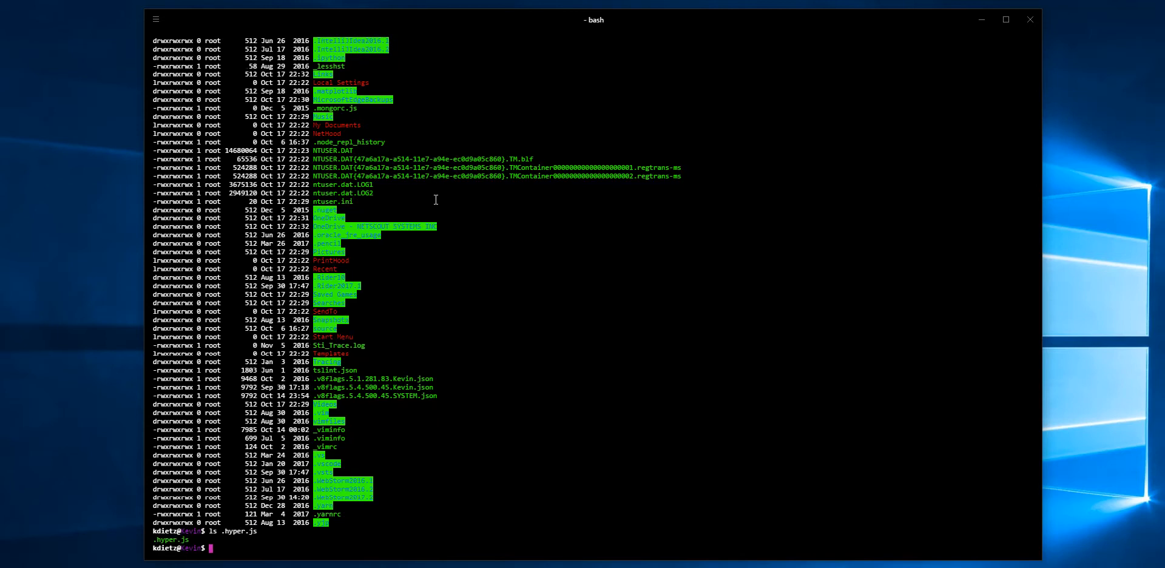
pyautogui.write('vi')
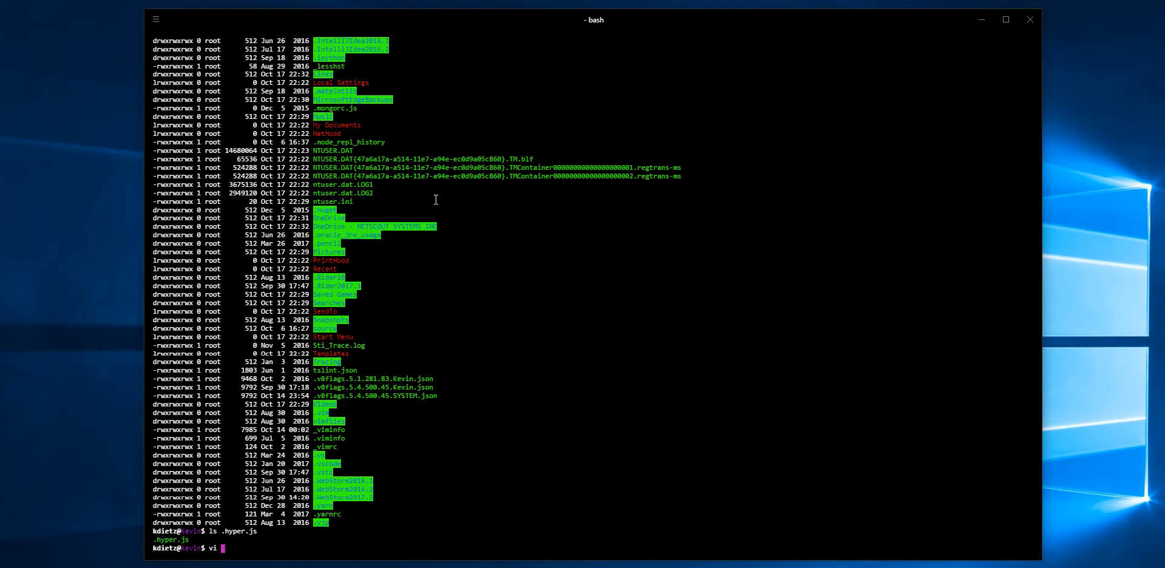
pyautogui.write('.hyper')
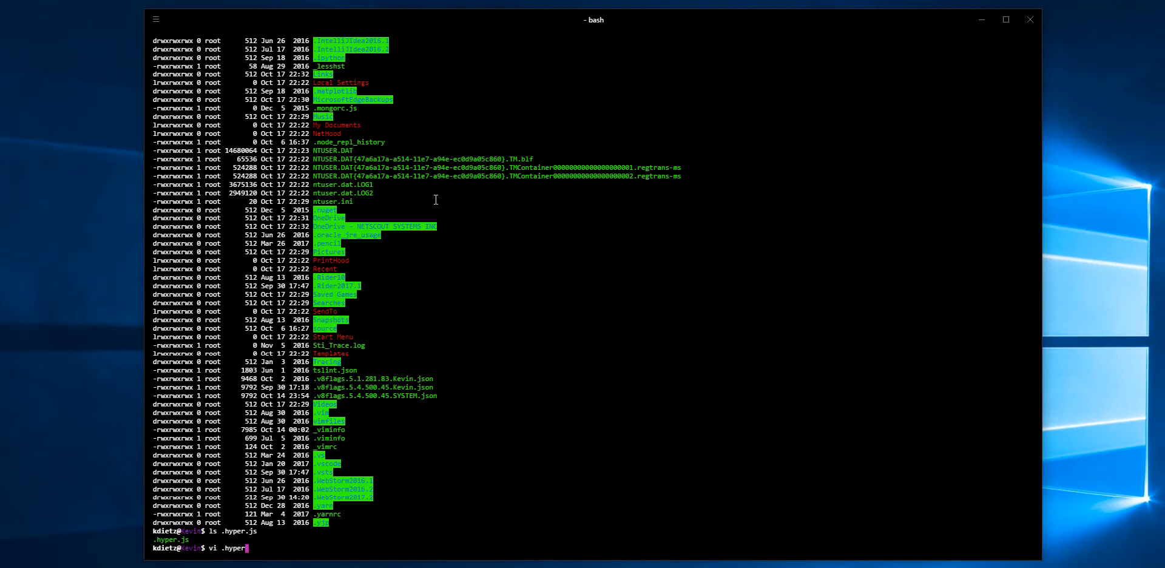
pyautogui.press('Return')
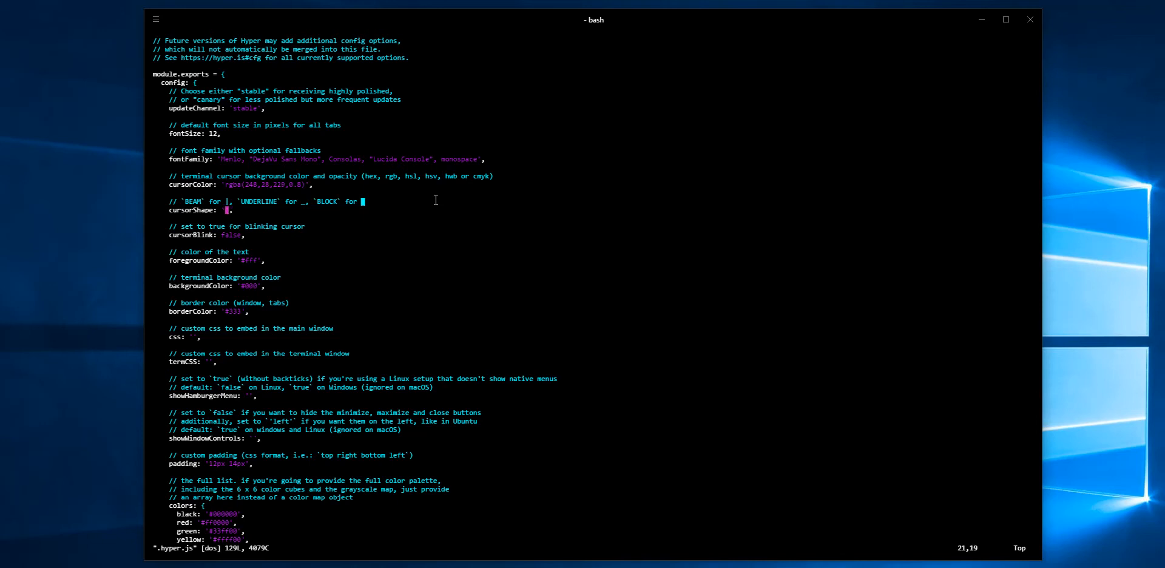
# Set cursorShape to 'BEAM' and cursorBlink to true, then move down to the shell setting
pyautogui.press('i')
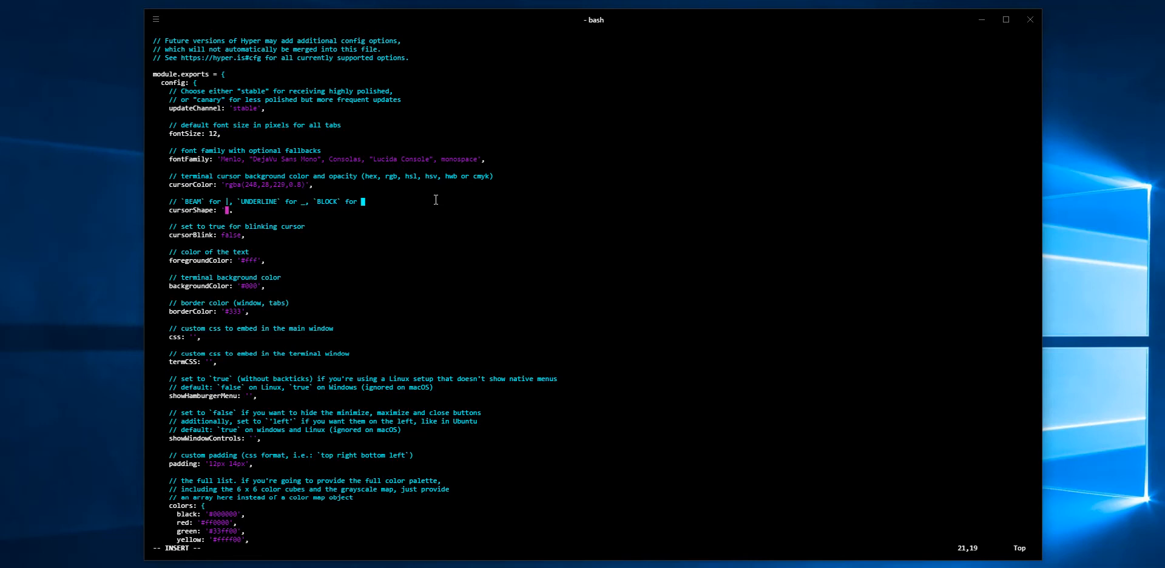
pyautogui.write('BEAM')
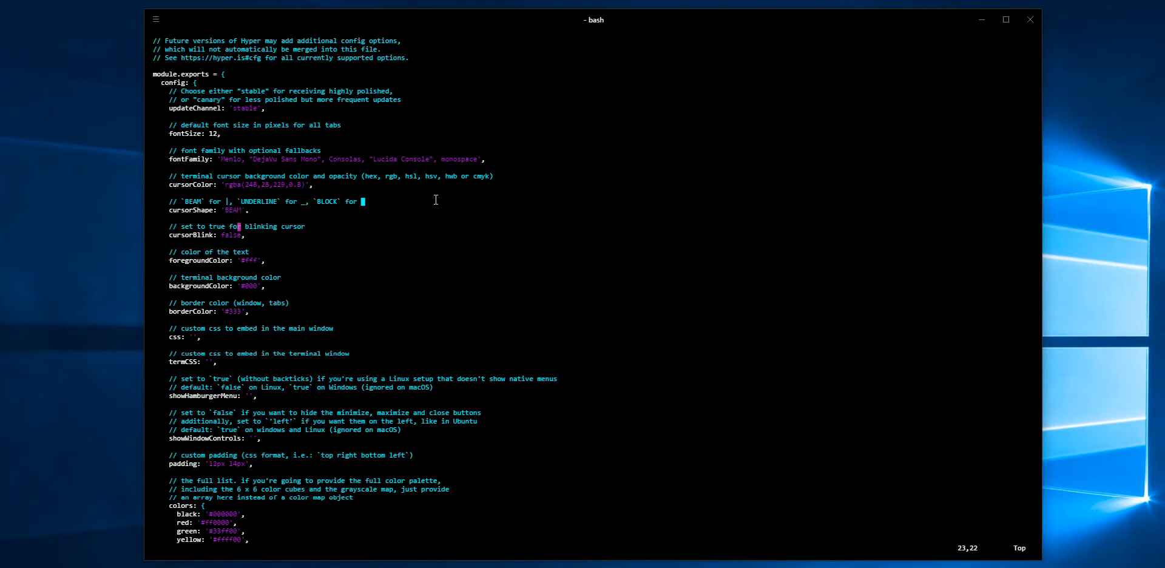
pyautogui.click(225, 236)
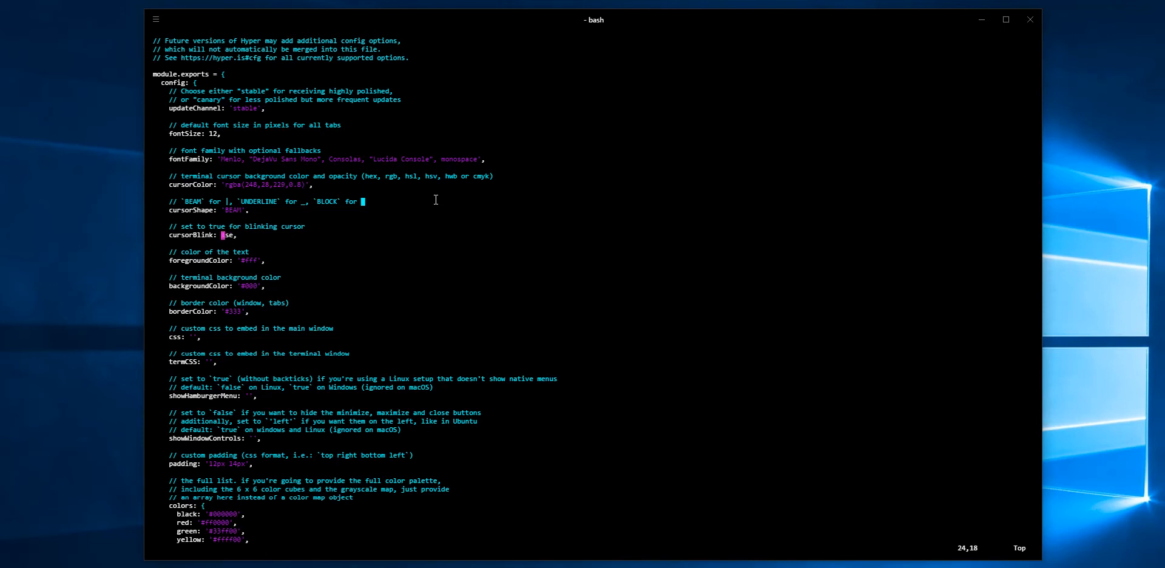
pyautogui.write('true')
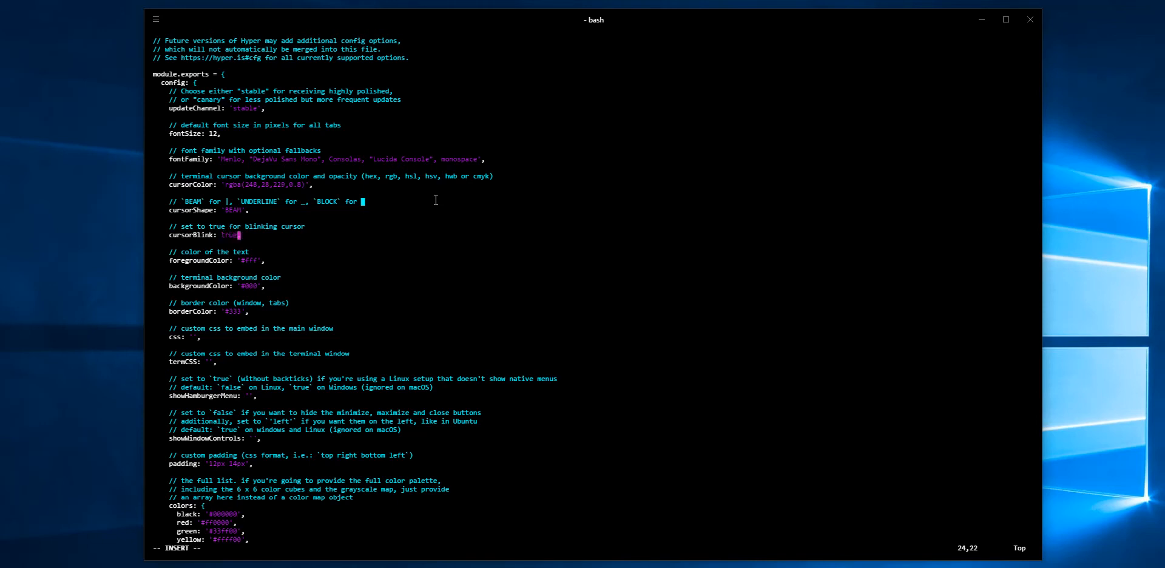
pyautogui.press('Return')
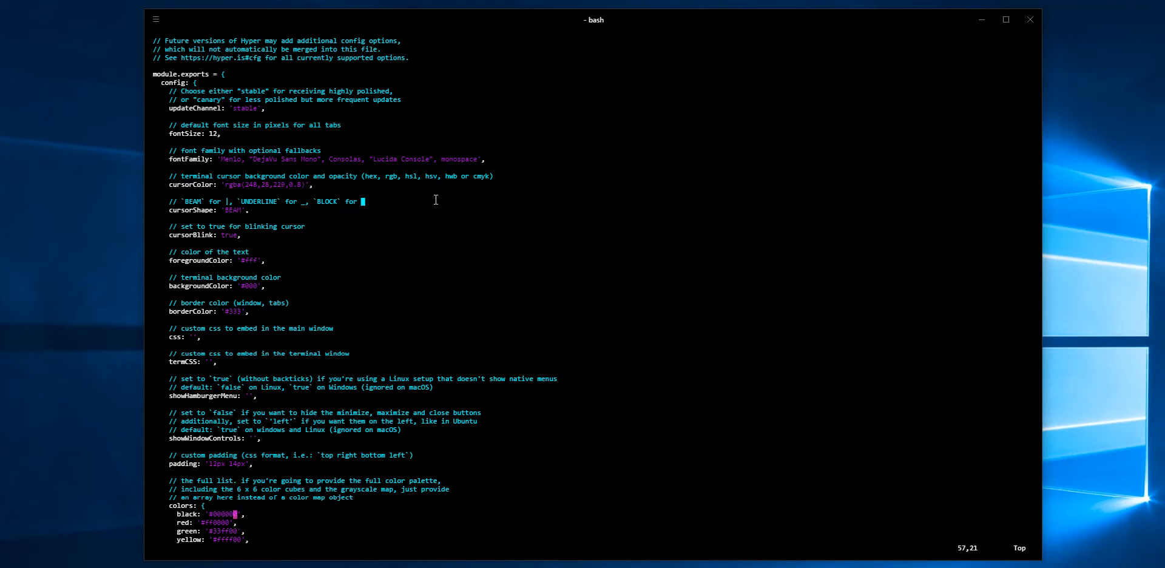
pyautogui.scroll(-3)
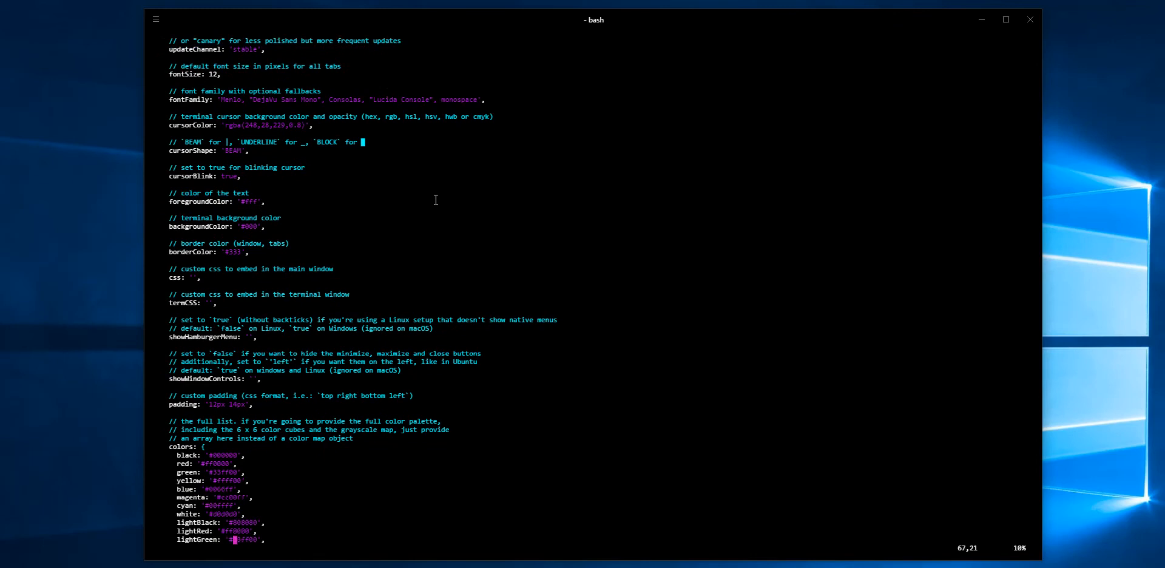
pyautogui.scroll(-3)
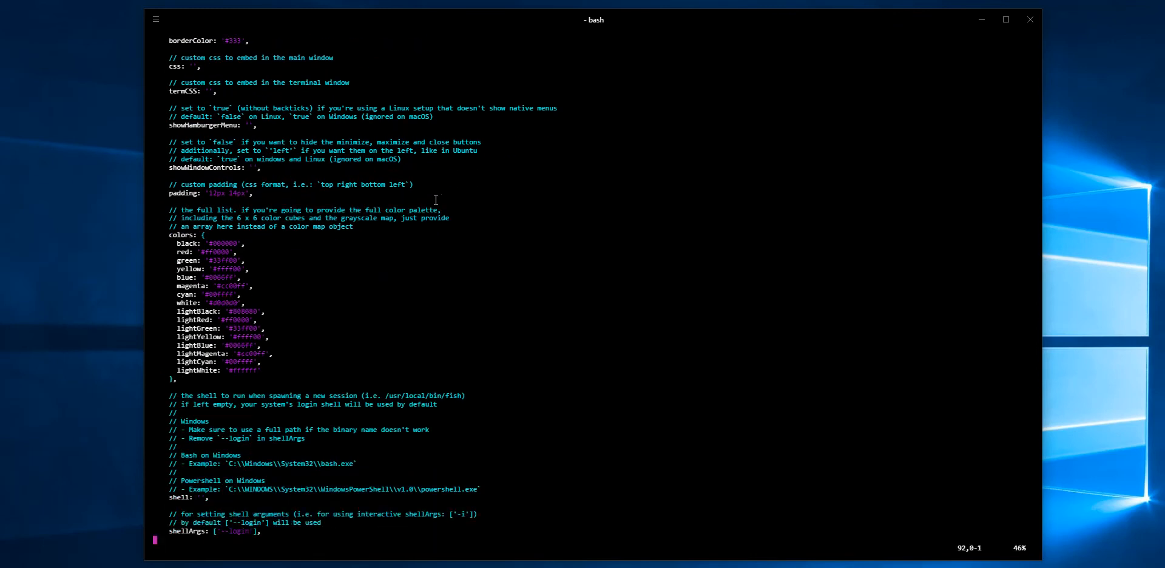
pyautogui.scroll(-3)
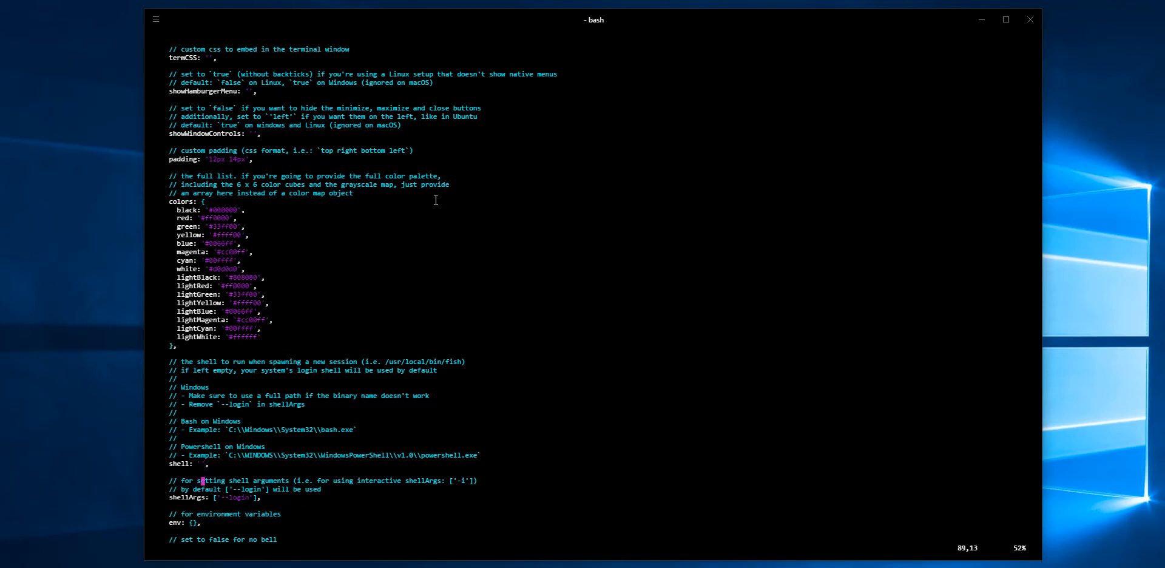
# Fill the shell setting with C:\\WINDOWS\\System32\\bash.exe and return to normal mode
pyautogui.press('i')
pyautogui.write('C:\\\\')
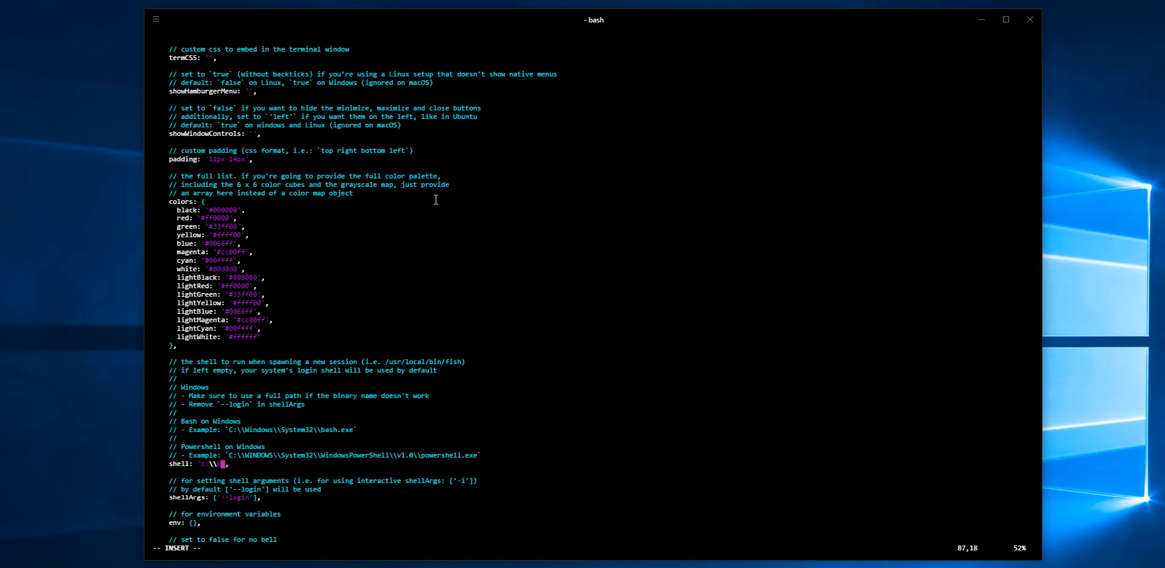
pyautogui.write('WINDOWS\\\\System32')
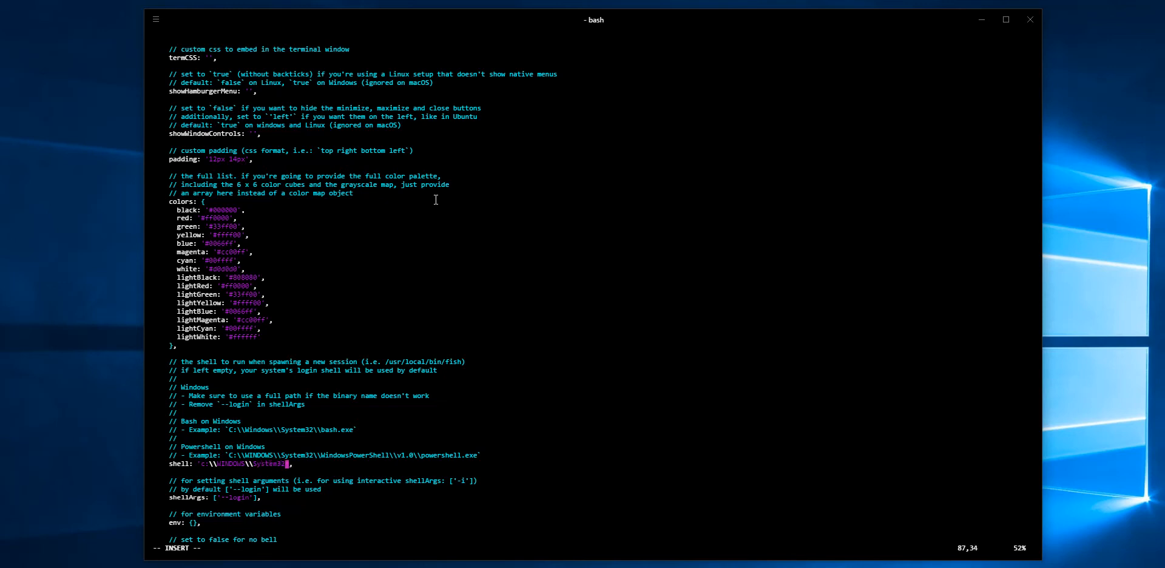
pyautogui.write('bash')
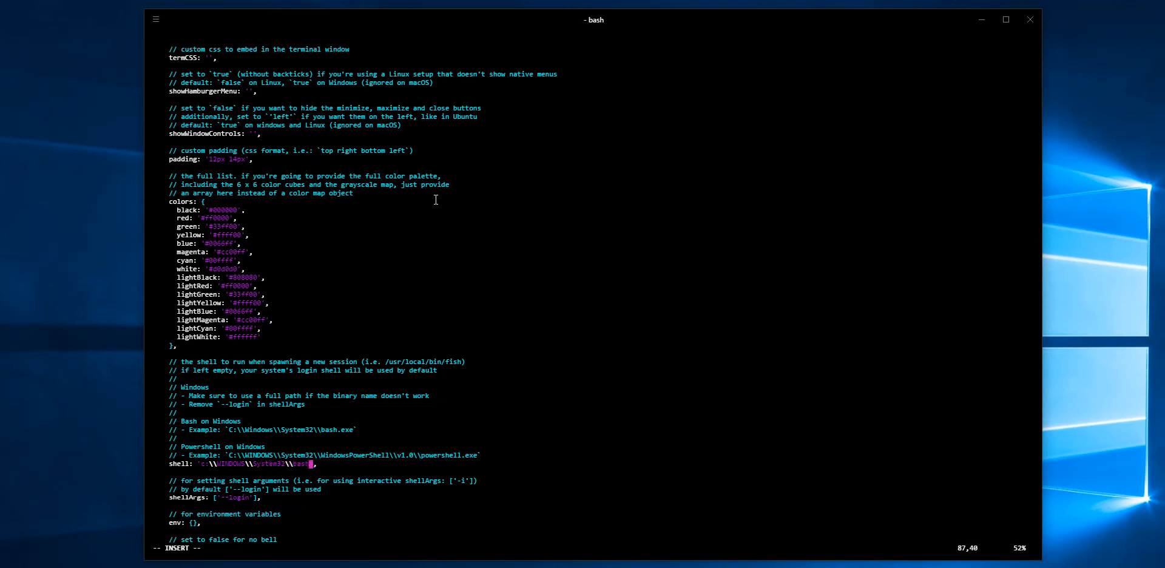
pyautogui.write('.exe')
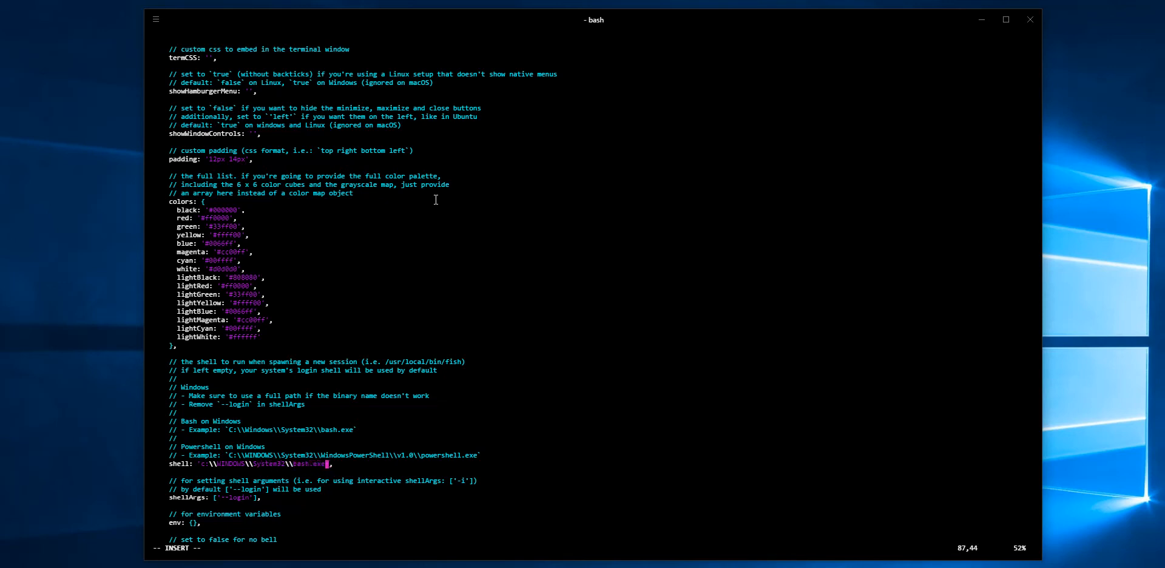
pyautogui.press('Escape')
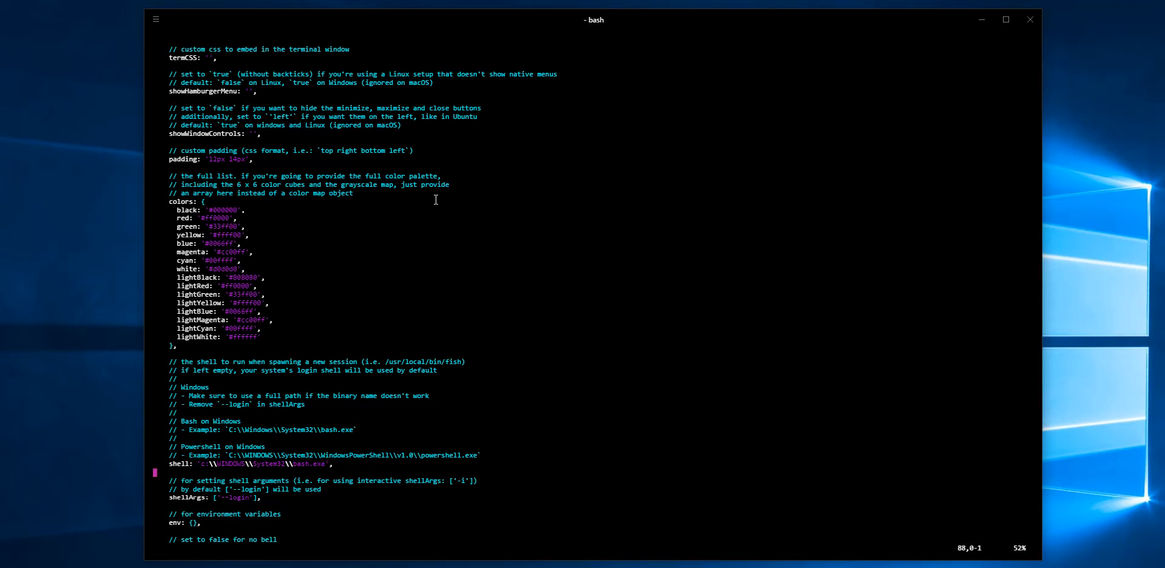
# Set bell to false and copyOnSelect to true in .hyper.js
pyautogui.scroll(-3)
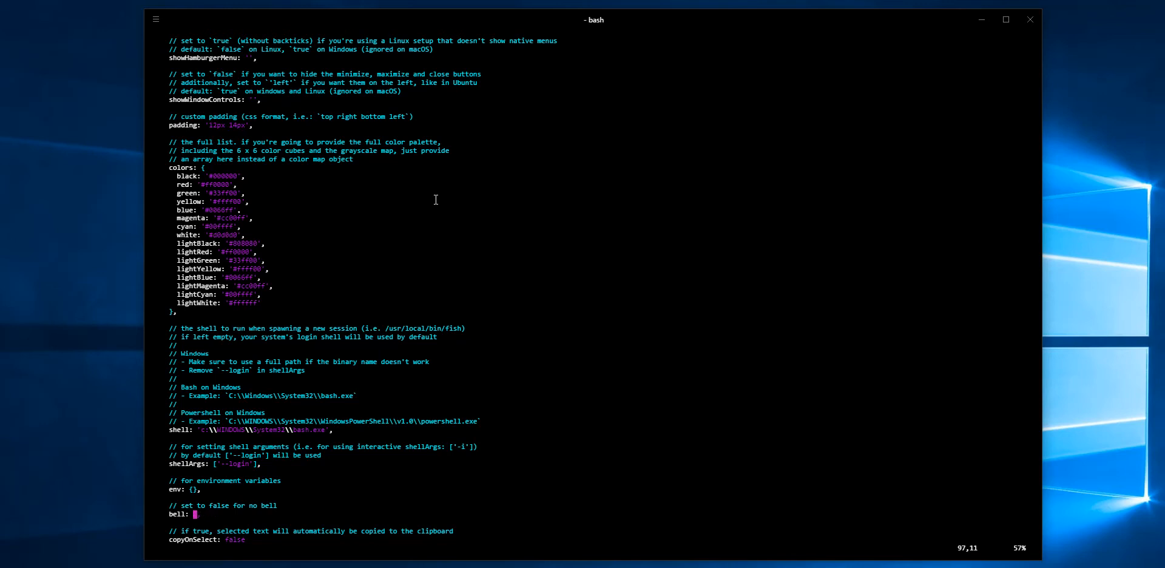
pyautogui.press('i')
pyautogui.write(' false,')
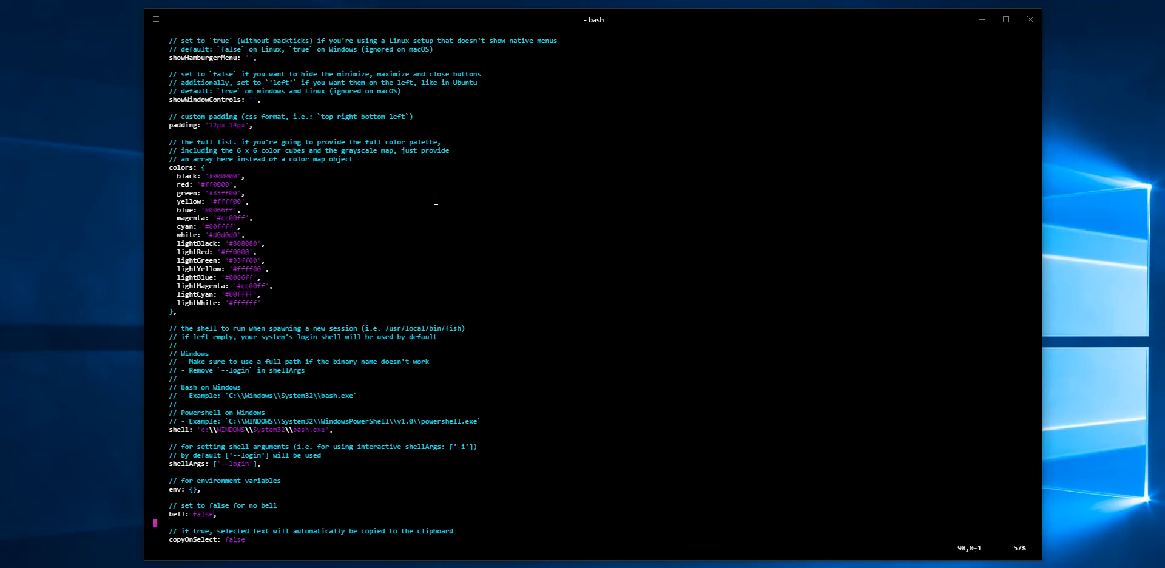
pyautogui.scroll(-3)
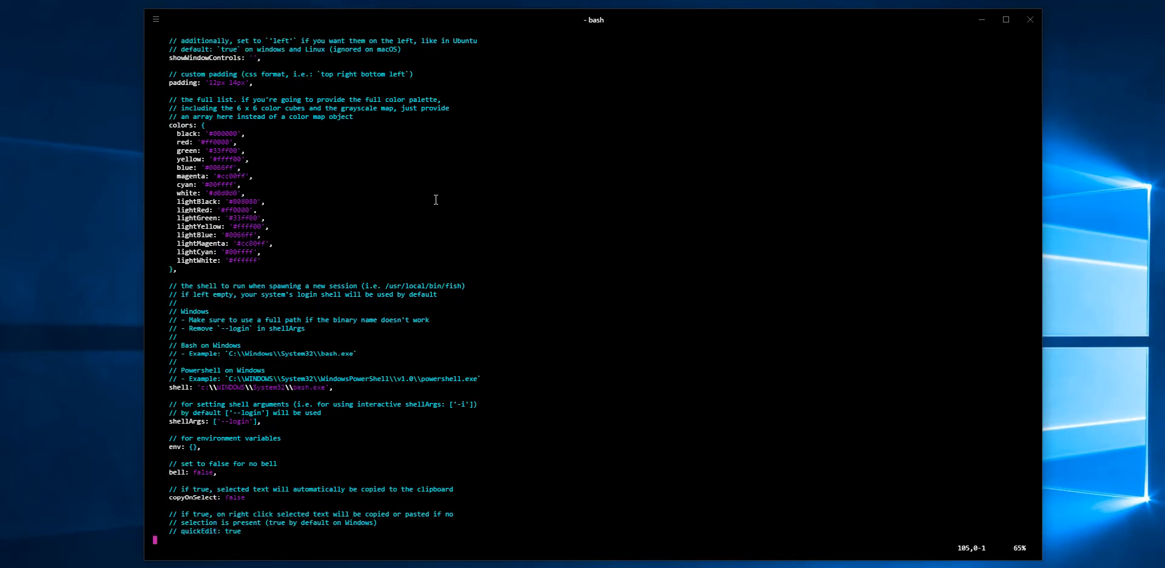
pyautogui.click(214, 496)
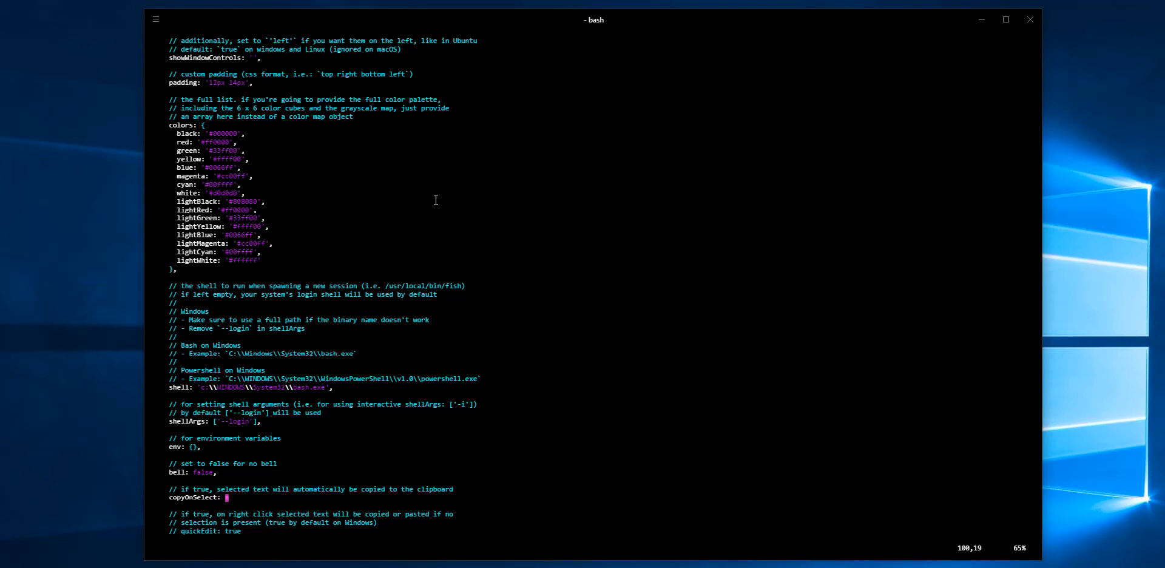
pyautogui.press('i')
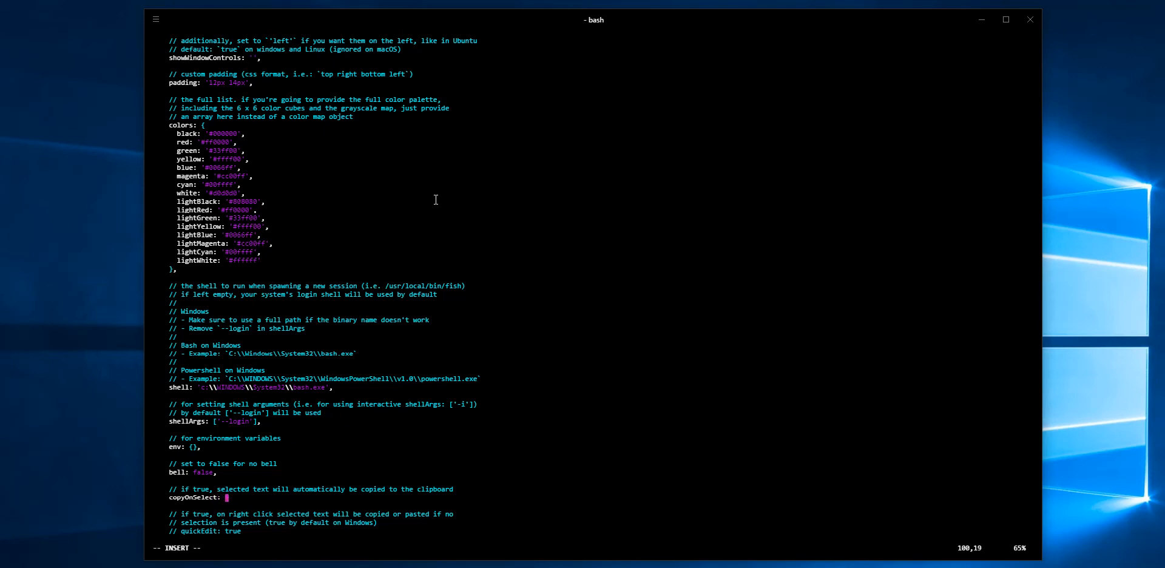
pyautogui.write('true')
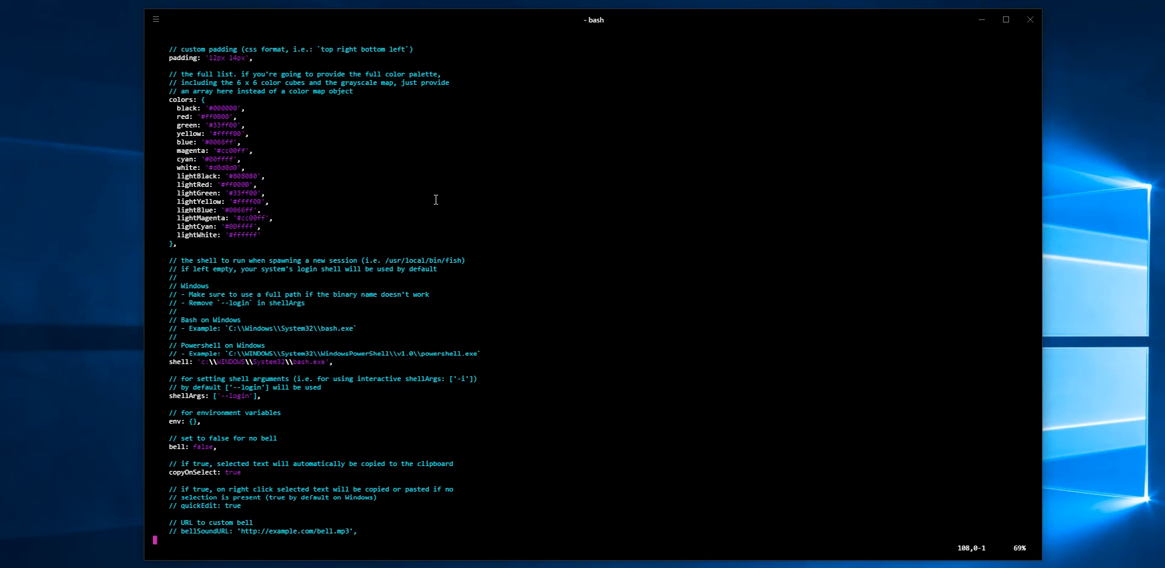
# Review the rest of .hyper.js, then save it and quit vi with :wq
pyautogui.scroll(-3)
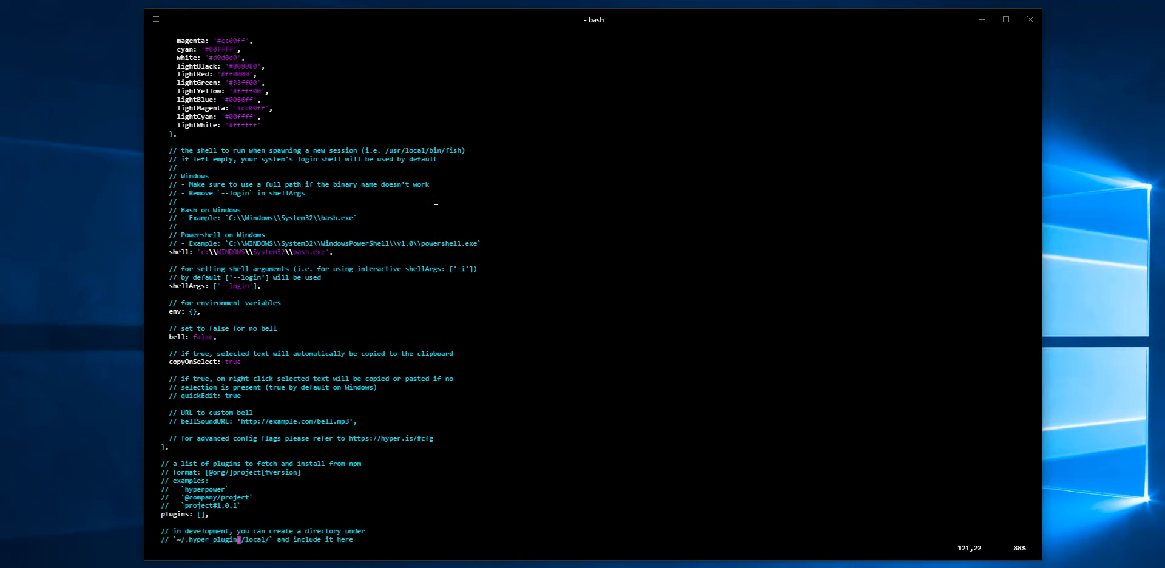
pyautogui.scroll(-3)
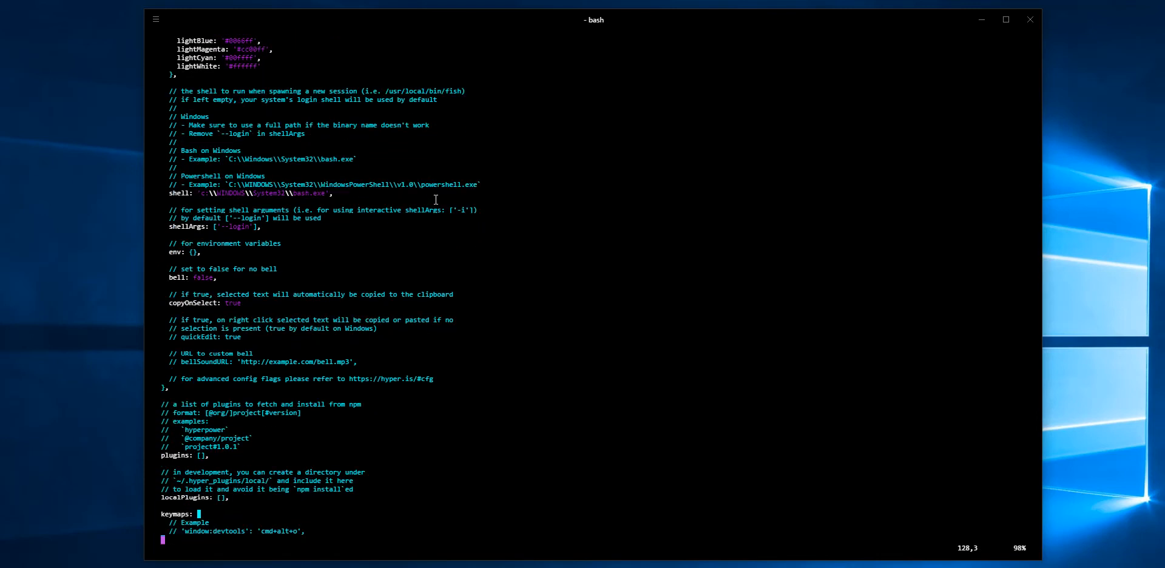
pyautogui.scroll(-3)
pyautogui.write(':')
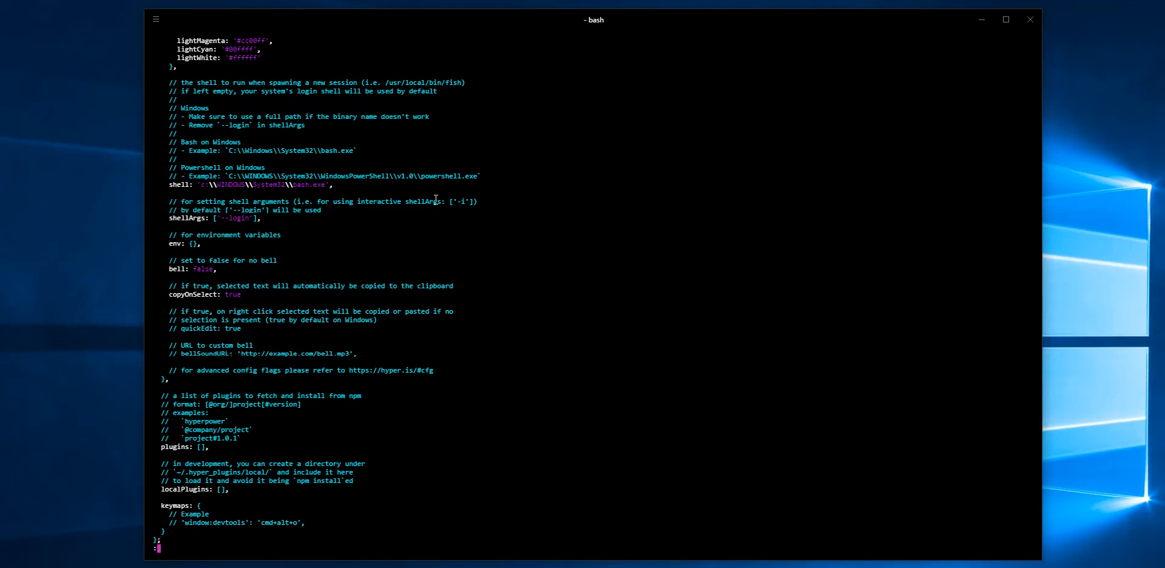
pyautogui.press('Return')
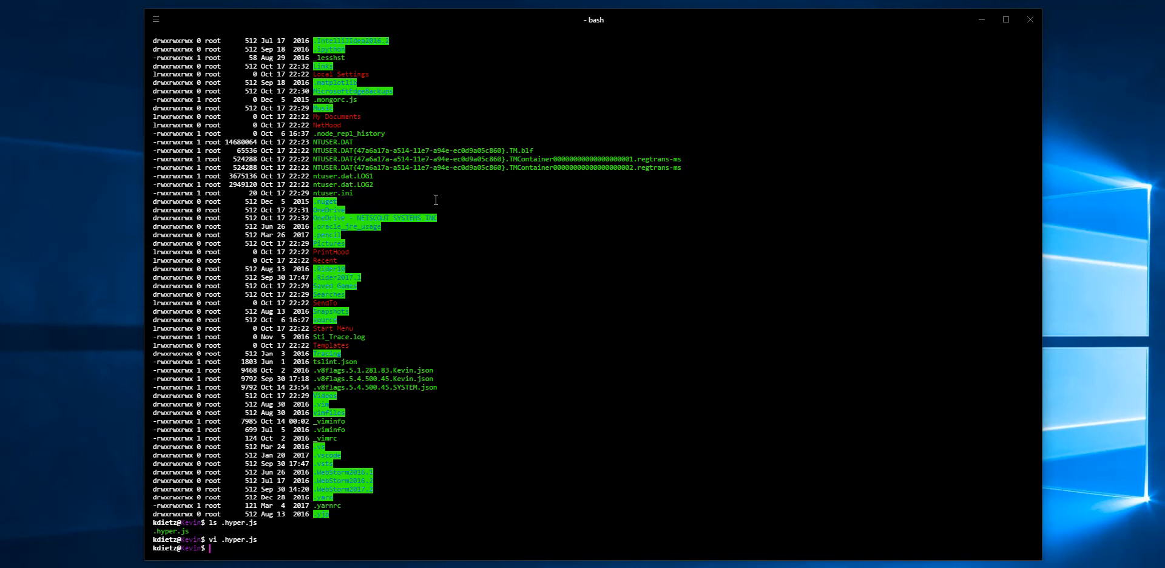
# Exit both nested bash shells to end the terminal session
pyautogui.write('ex')
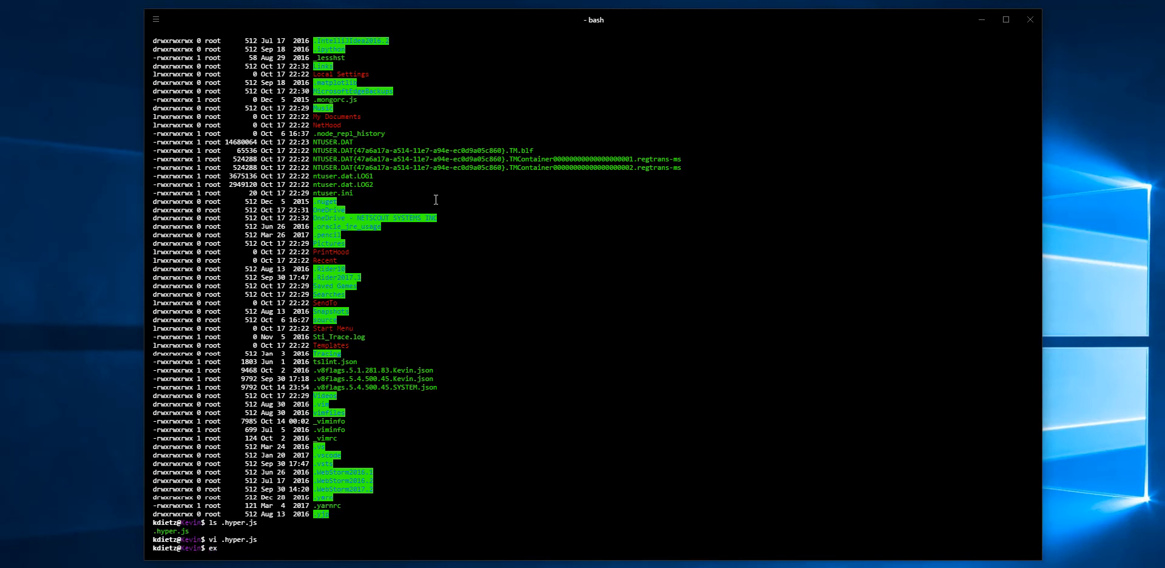
pyautogui.press('Return')
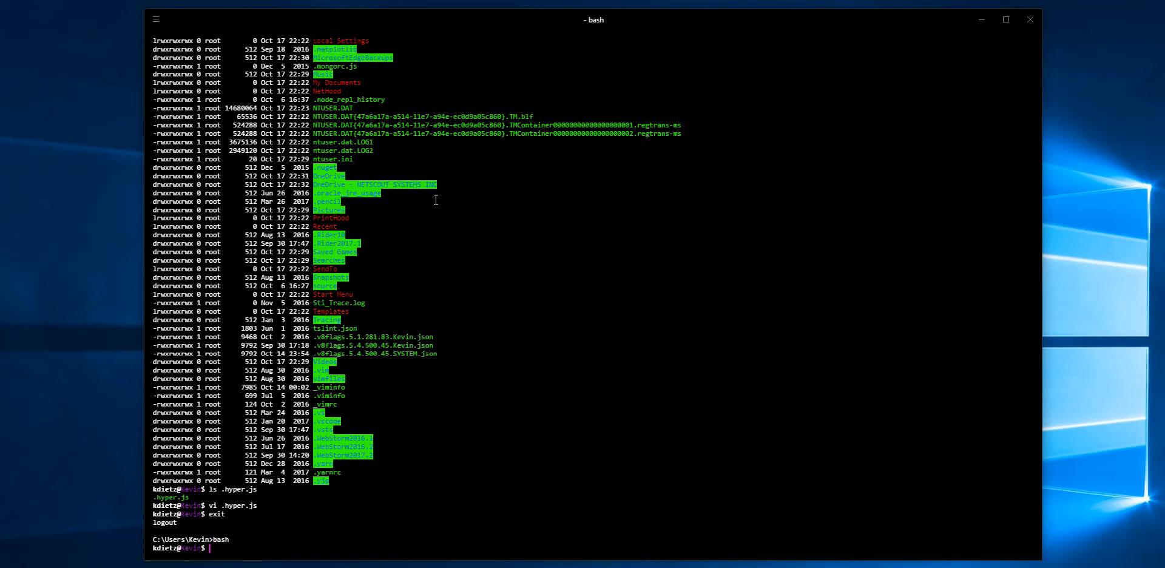
pyautogui.write('exit')
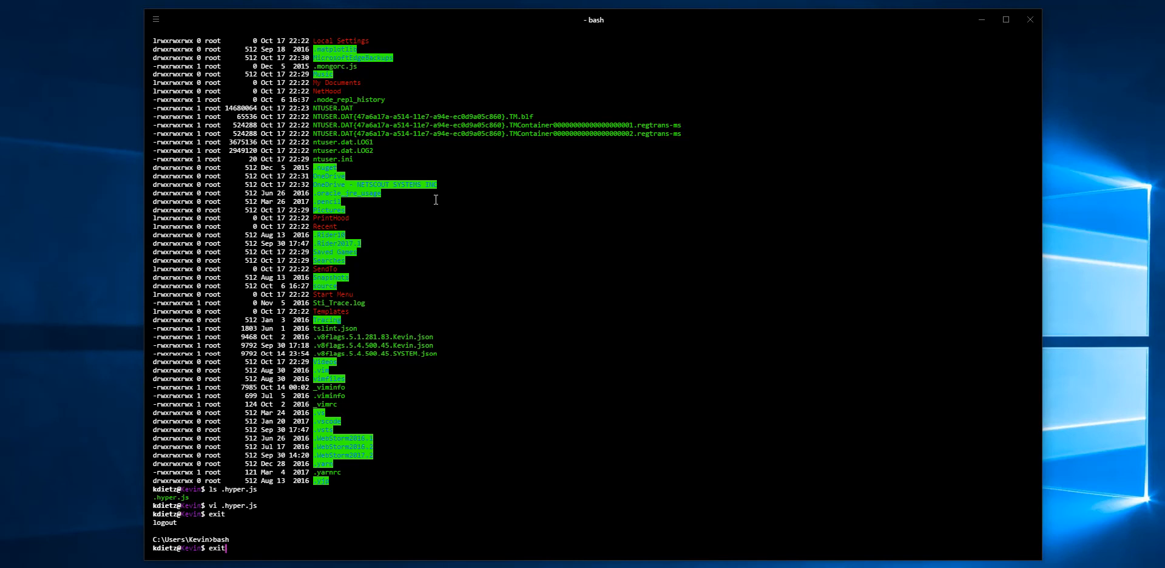
pyautogui.press('Return')
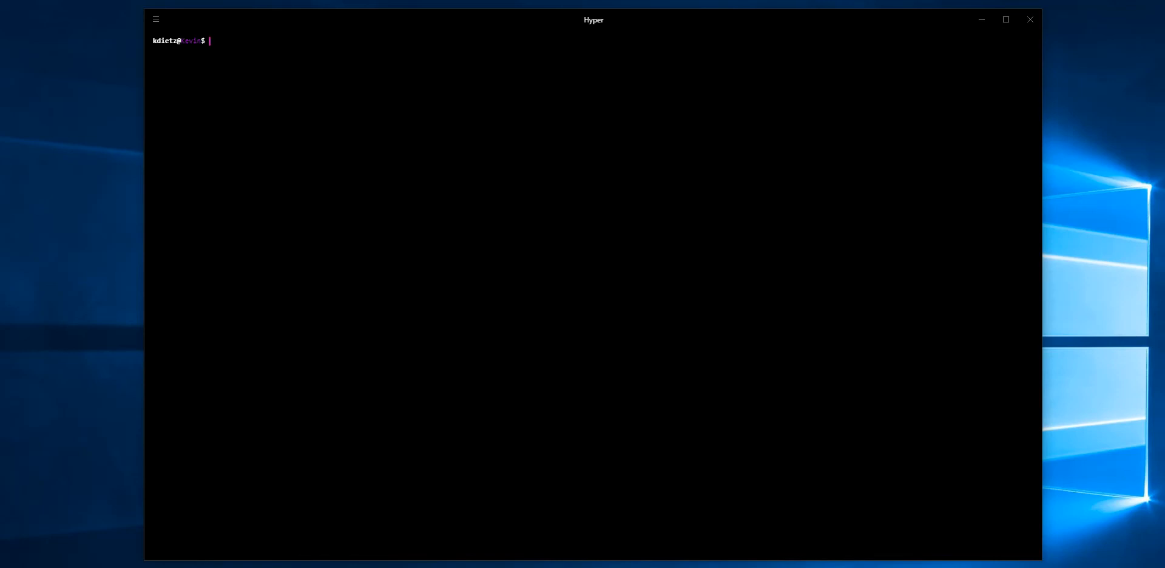
pyautogui.moveTo(656, 154)
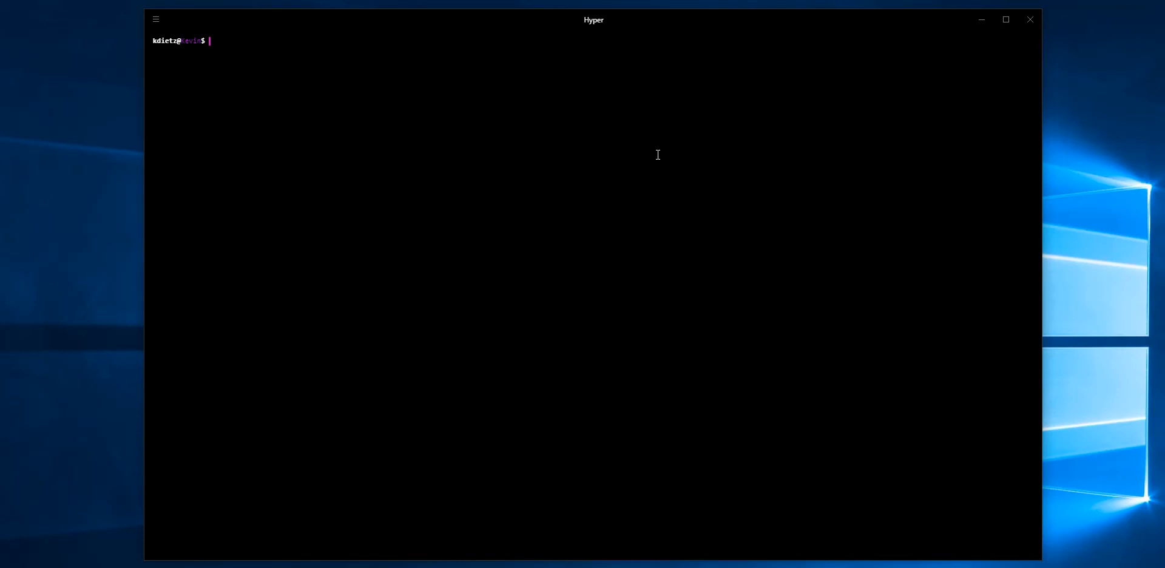
pyautogui.moveTo(558, 255)
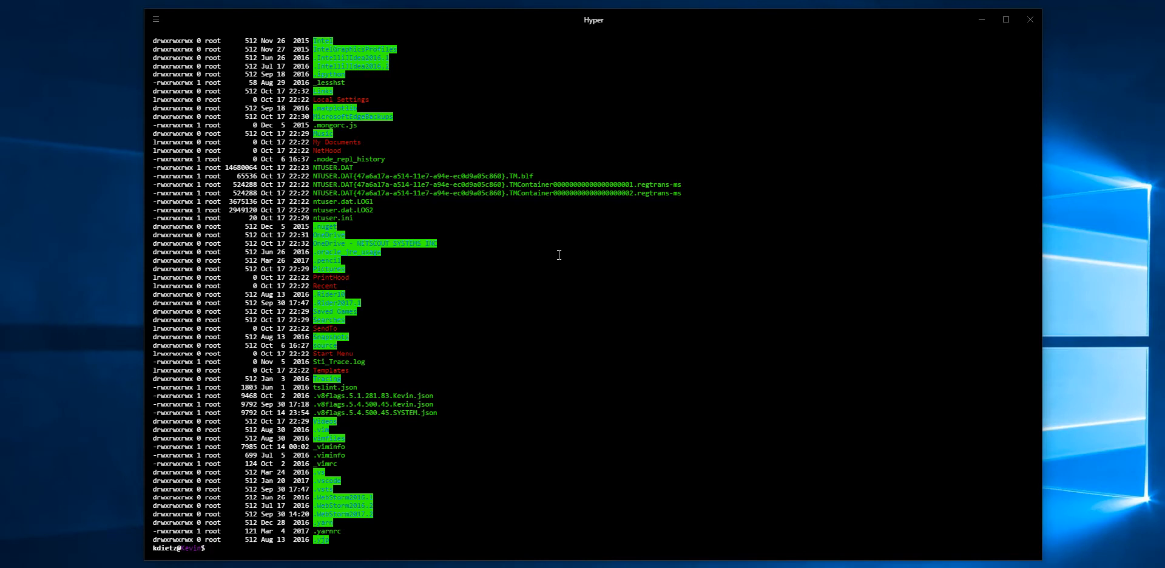
pyautogui.moveTo(502, 400)
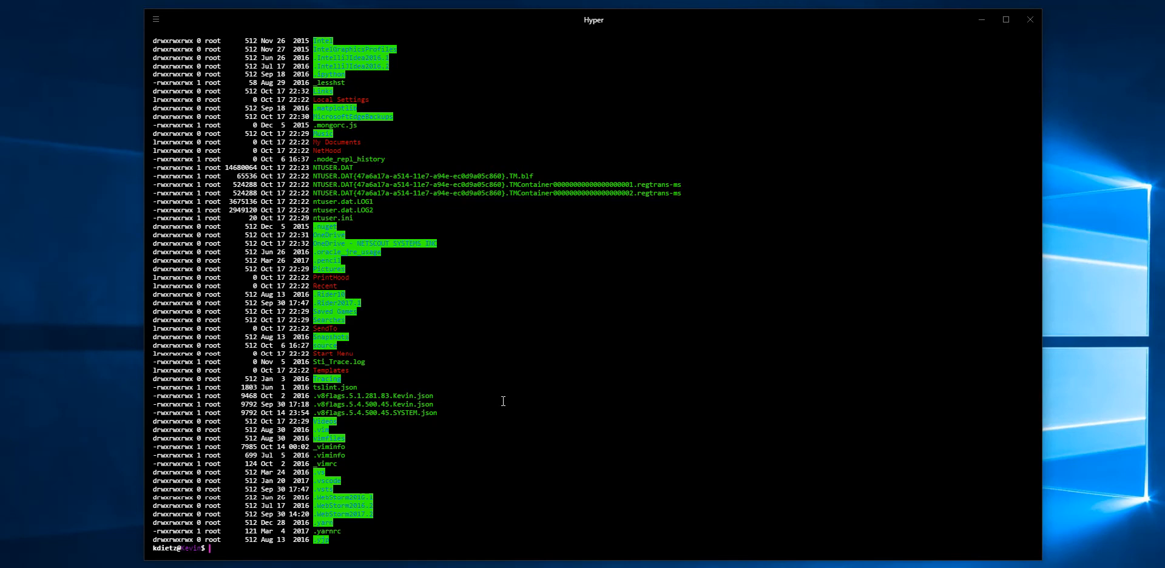
pyautogui.moveTo(1042, 335)
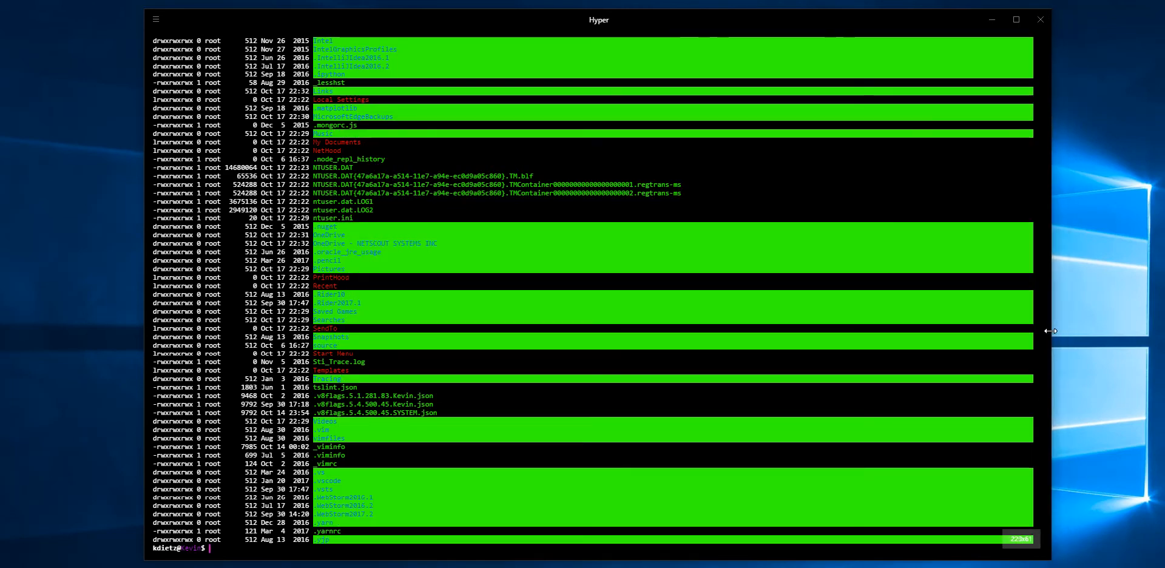
# Resize the relaunched Hyper window and type the clear command
pyautogui.moveTo(1050, 331); pyautogui.dragTo(1033, 332)
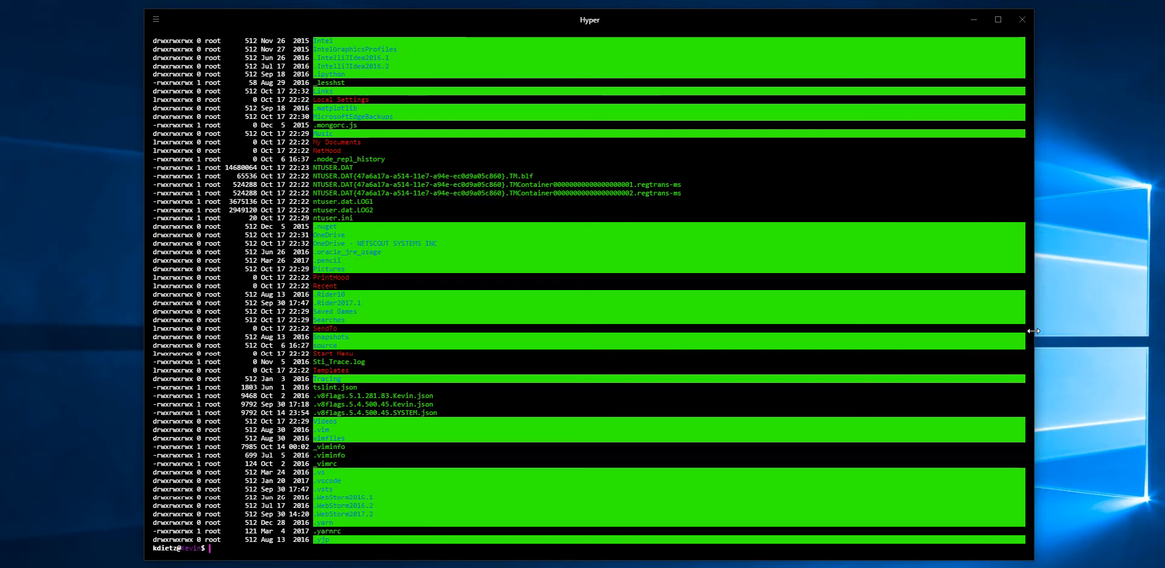
pyautogui.write('cl')
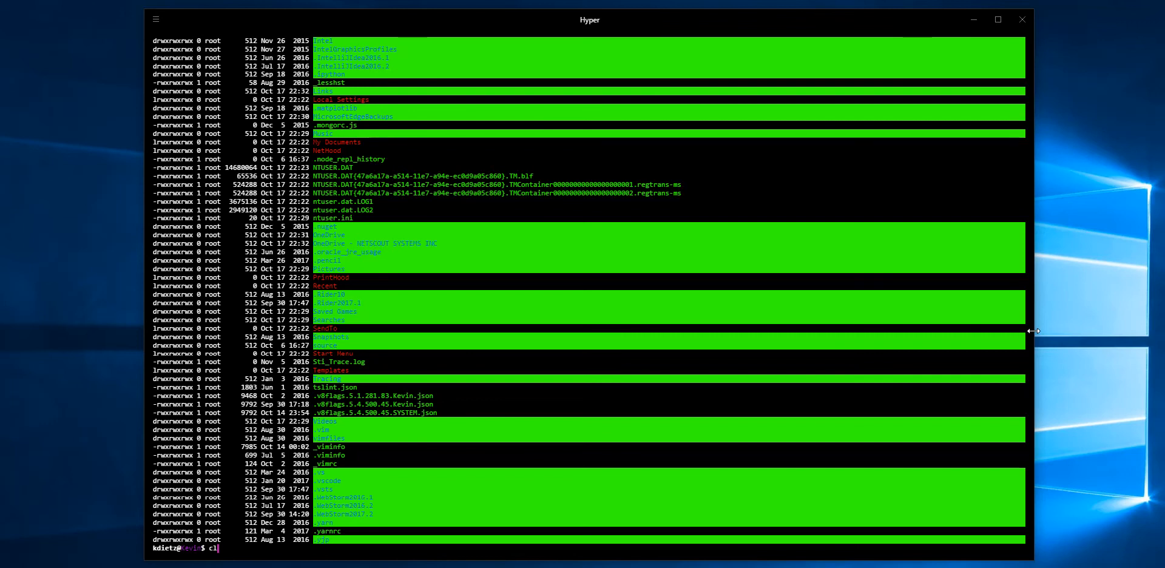
pyautogui.write('ear')
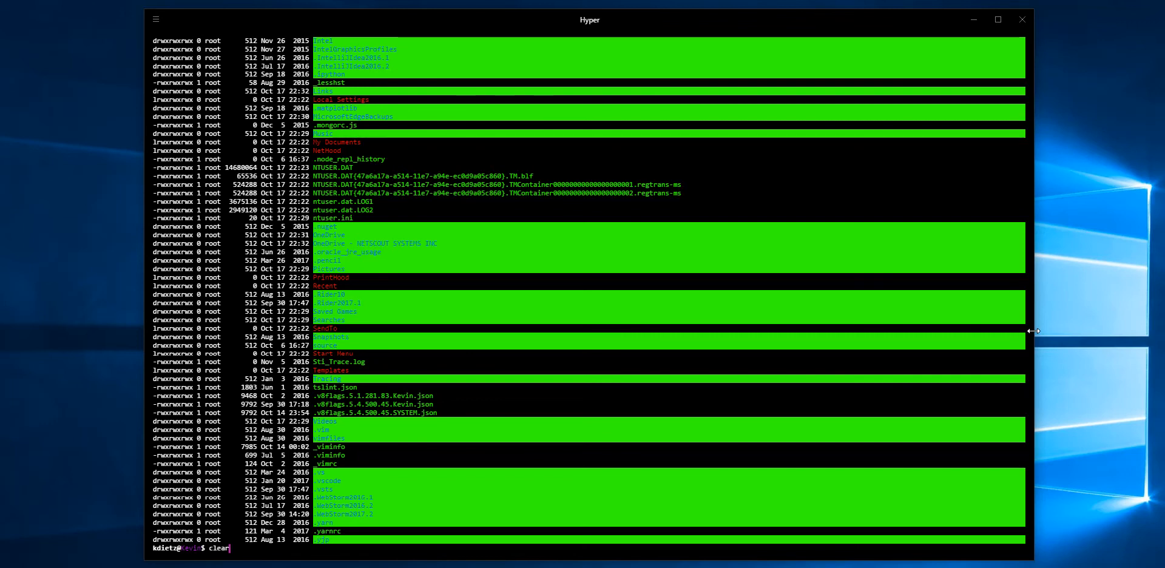
# Clear the screen, split into a left pane and two stacked right panes, and focus the left one
pyautogui.press('Return')
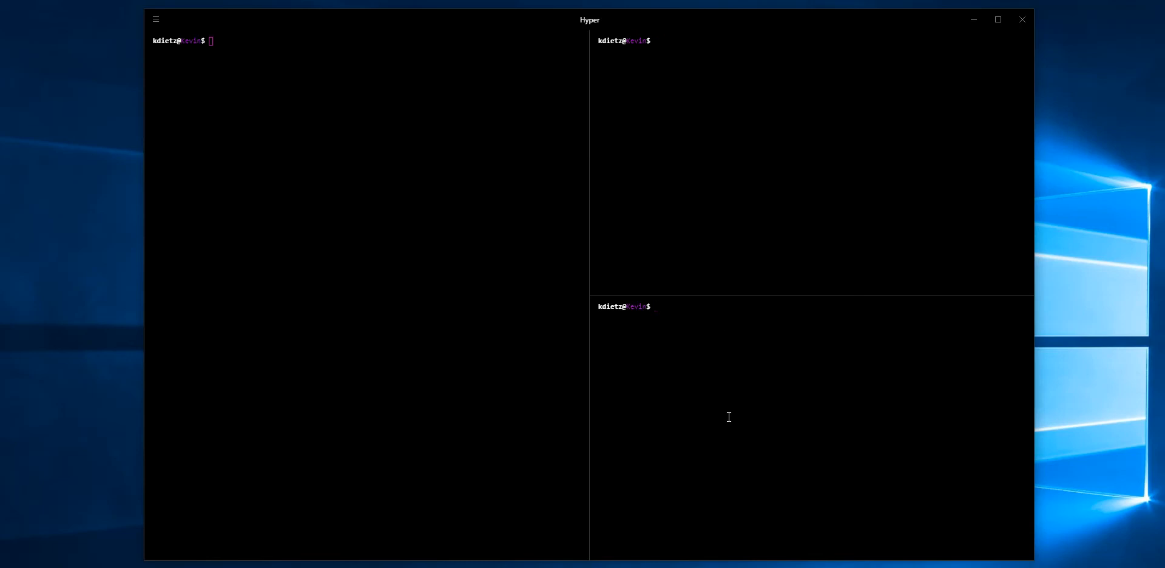
pyautogui.click(728, 416)
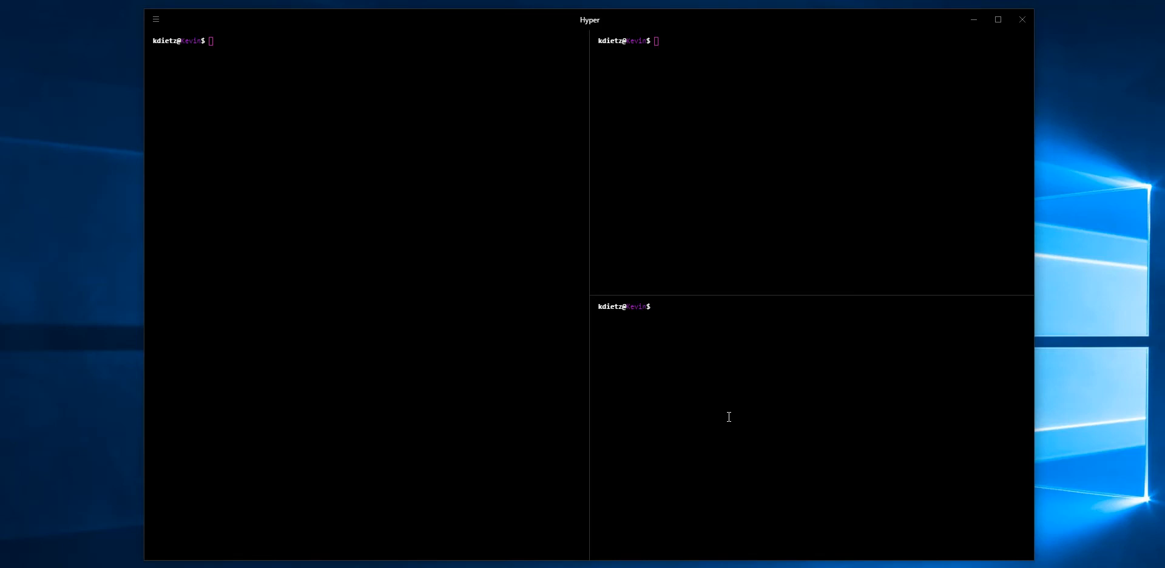
pyautogui.click(700, 351)
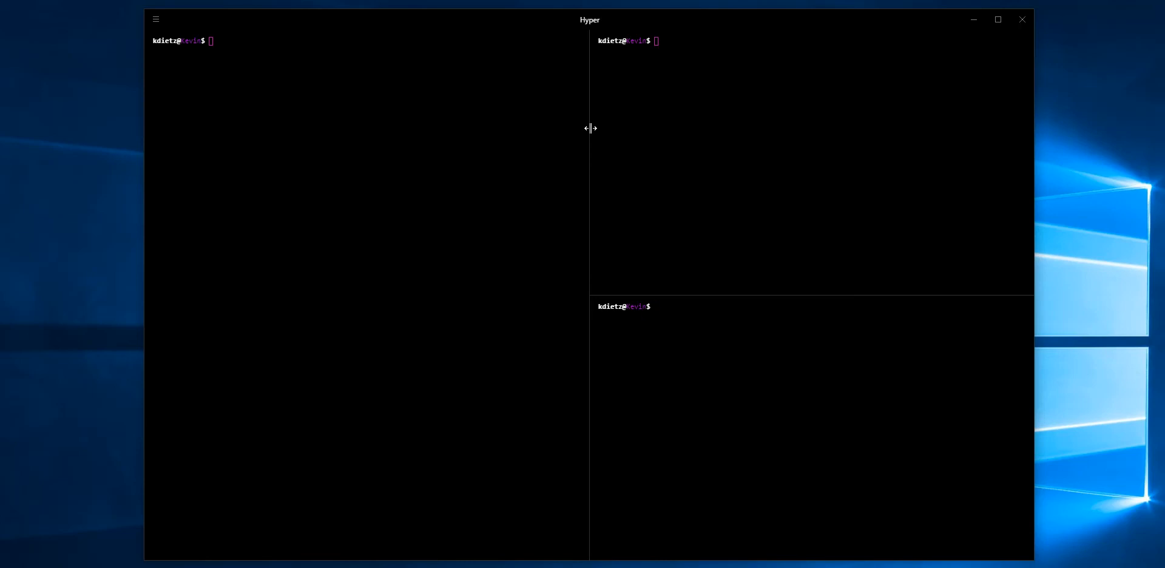
pyautogui.click(347, 64)
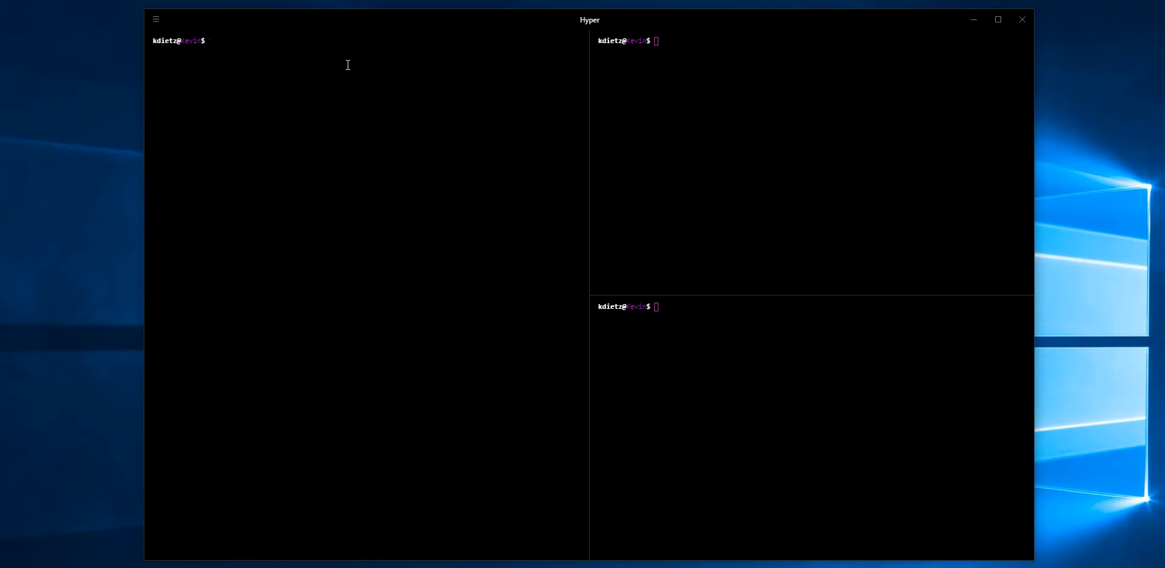
pyautogui.write('vibrc')
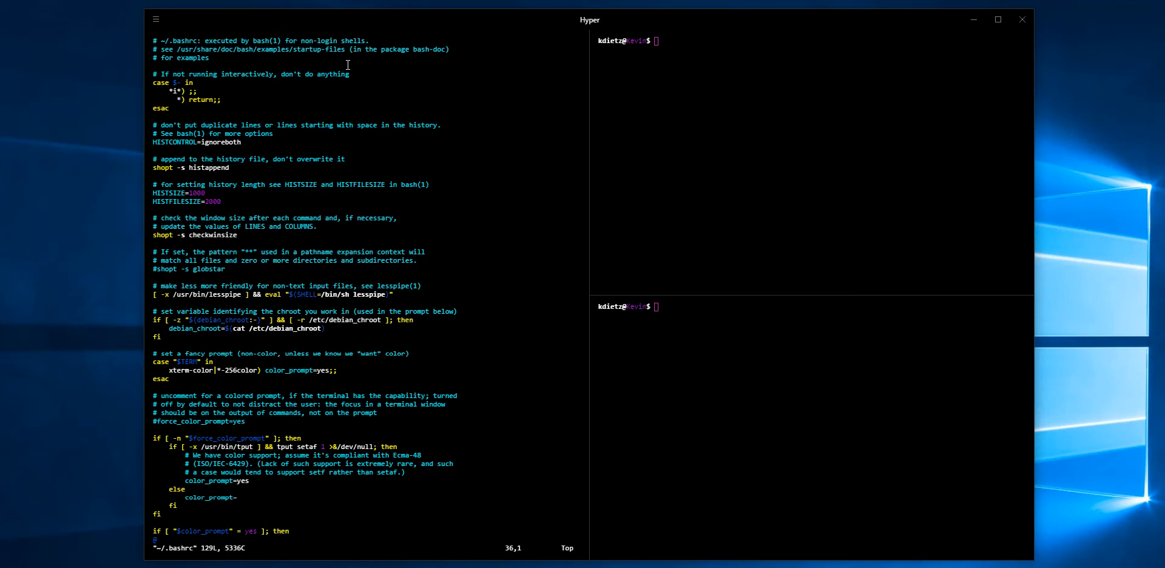
pyautogui.scroll(-3)
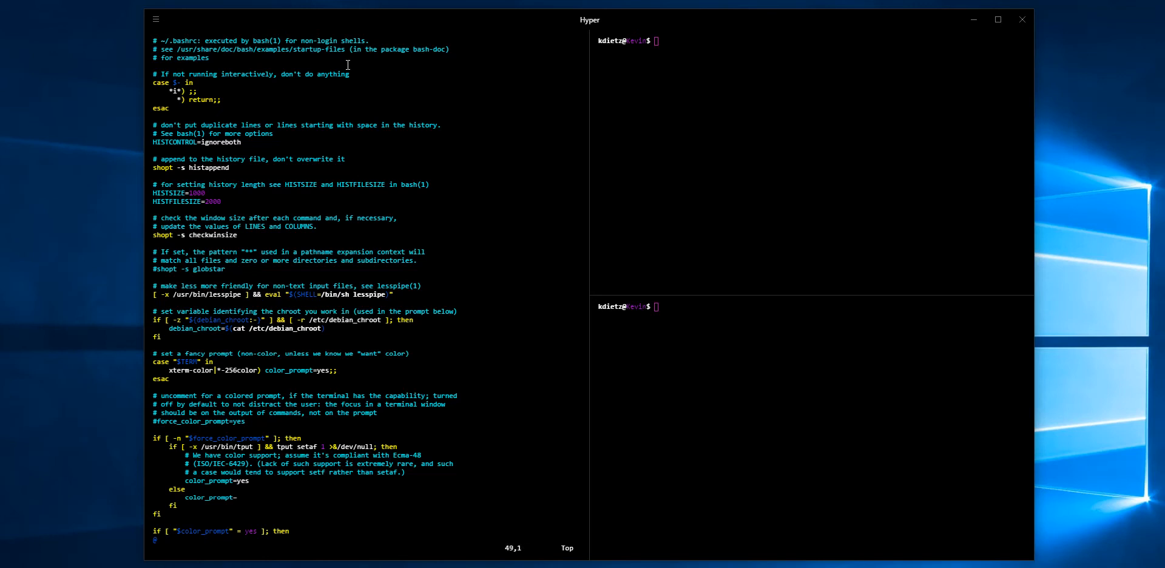
pyautogui.scroll(-3)
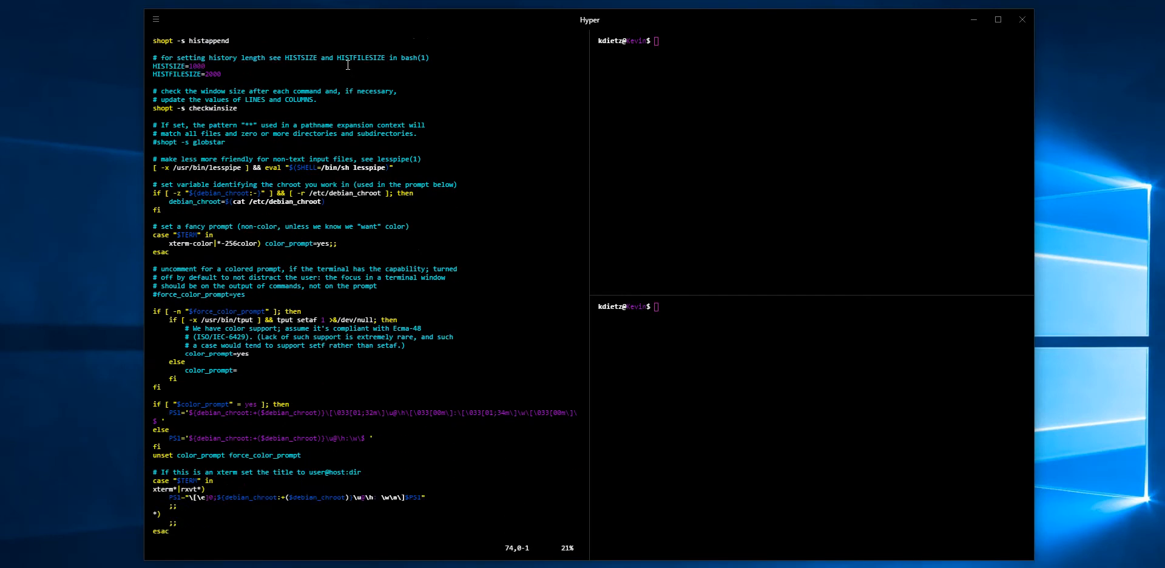
pyautogui.scroll(-3)
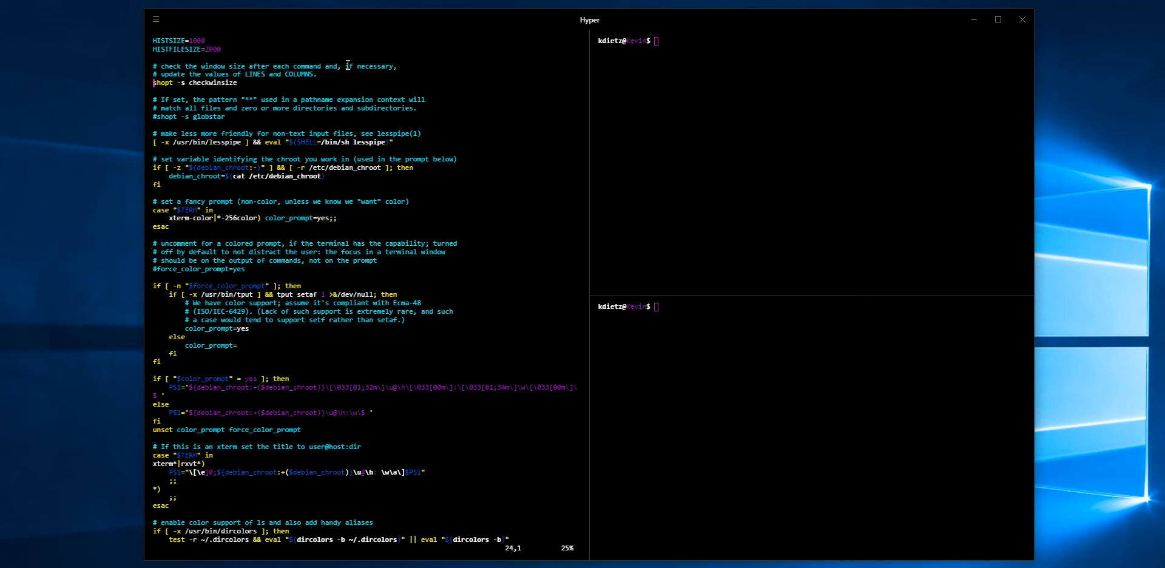
pyautogui.press('Down')
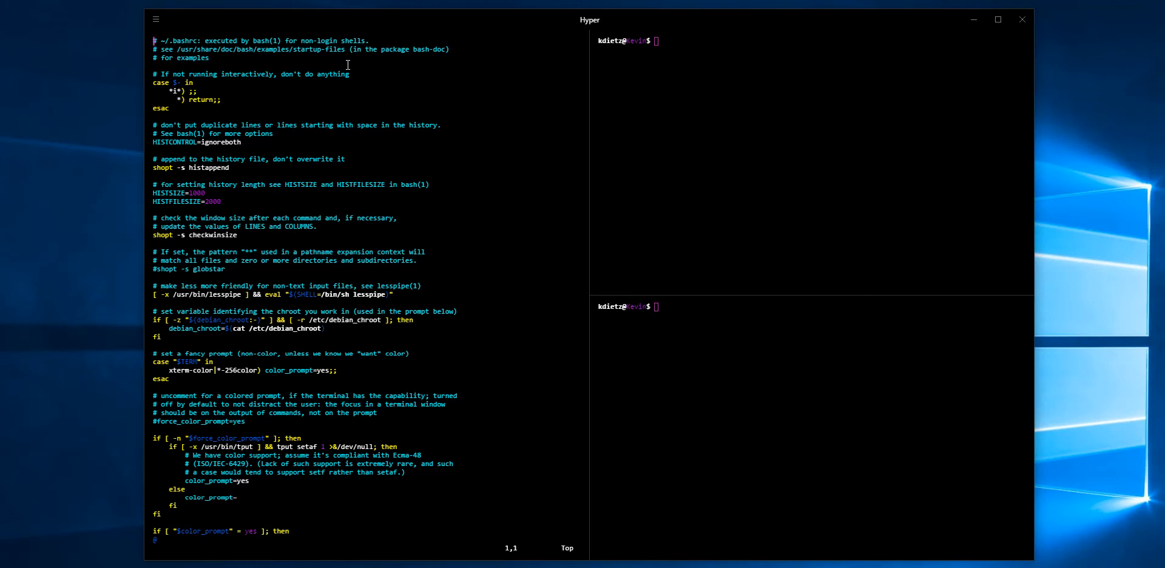
# Scroll .bashrc down to the 'some more ls aliases' section and enter the :q quit command
pyautogui.press('Down')
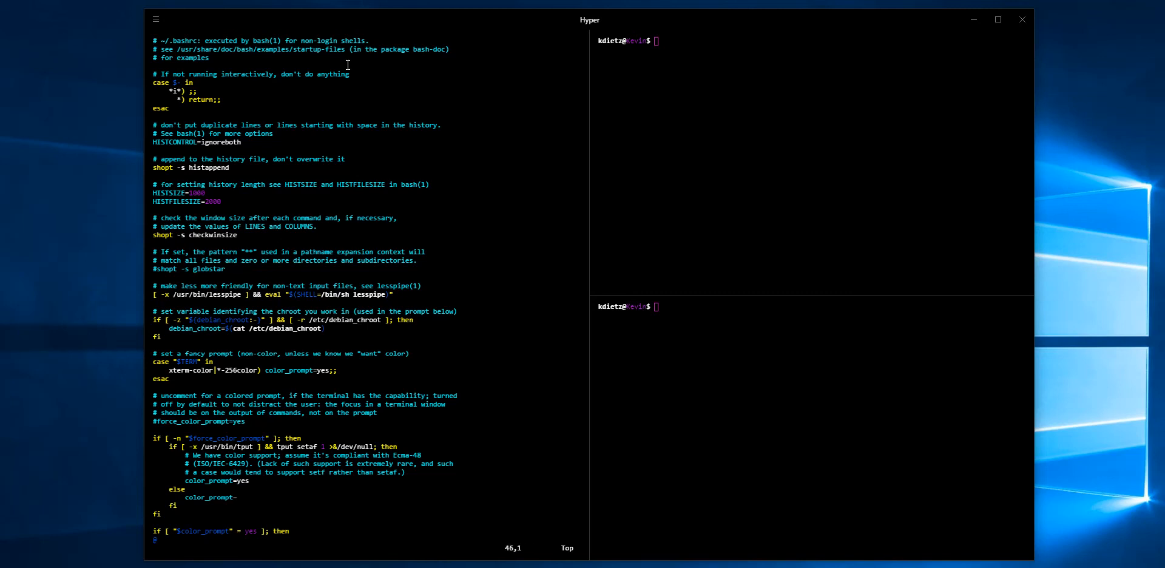
pyautogui.scroll(-3)
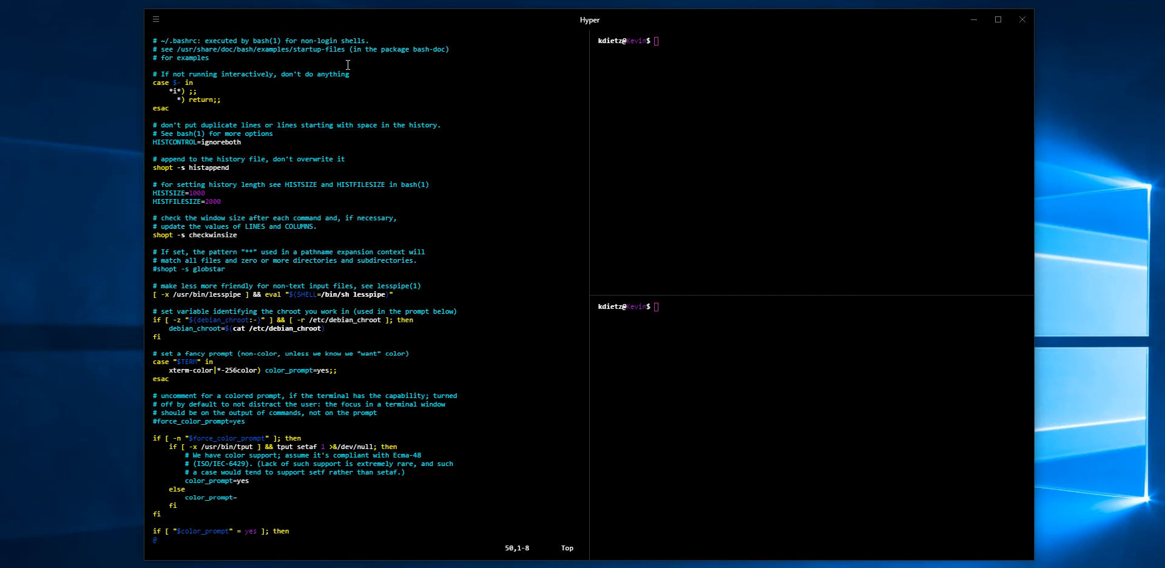
pyautogui.scroll(-3)
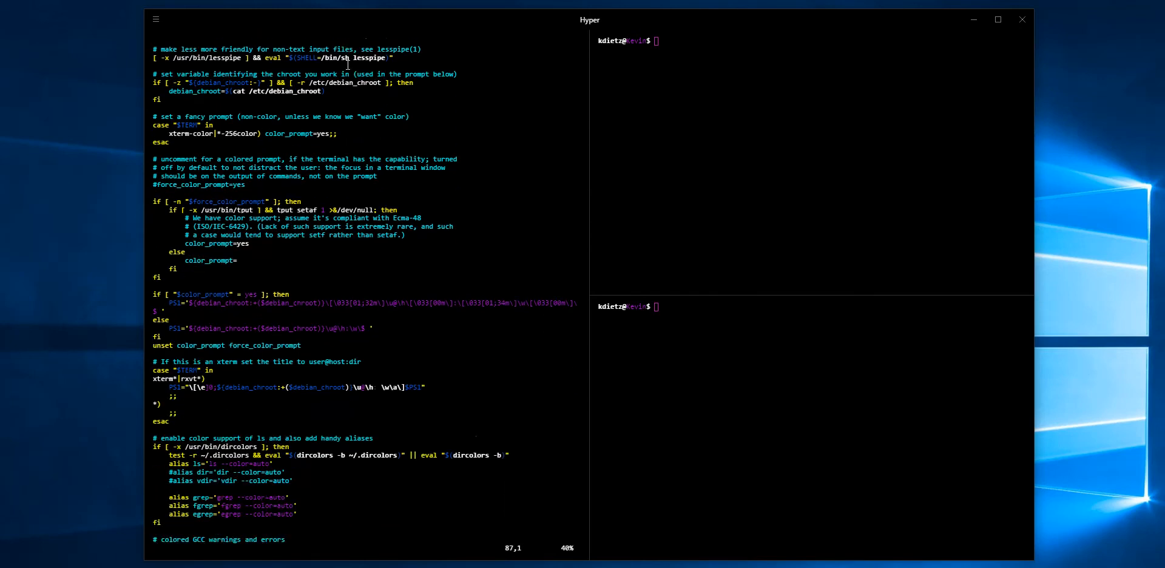
pyautogui.scroll(-3)
pyautogui.write(':')
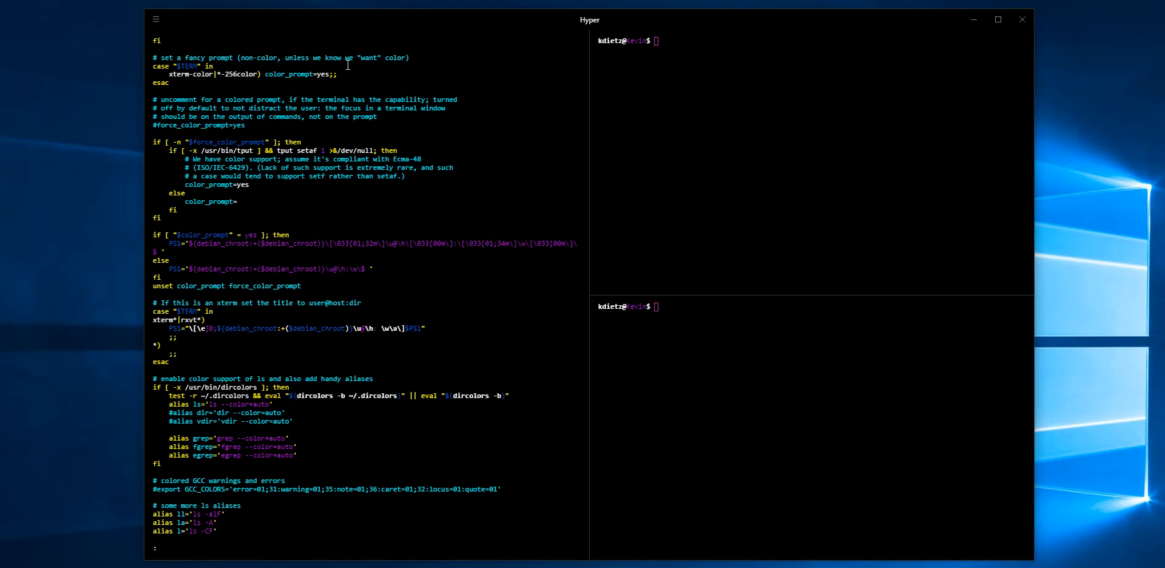
pyautogui.write('q')
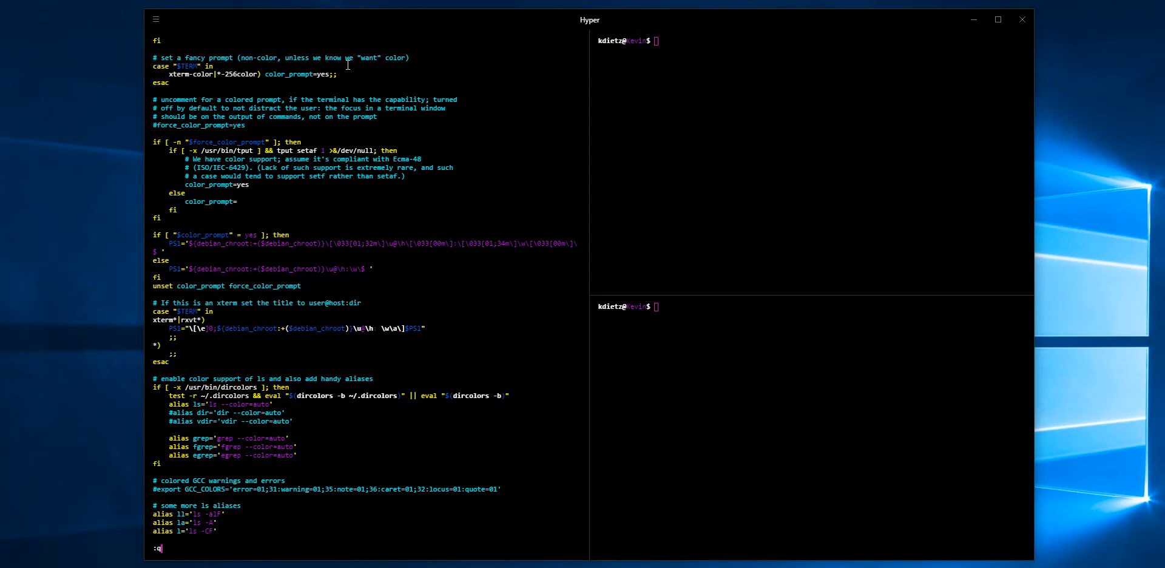
# Confirm :q to leave vi and return to the bash prompt
pyautogui.press('Return')
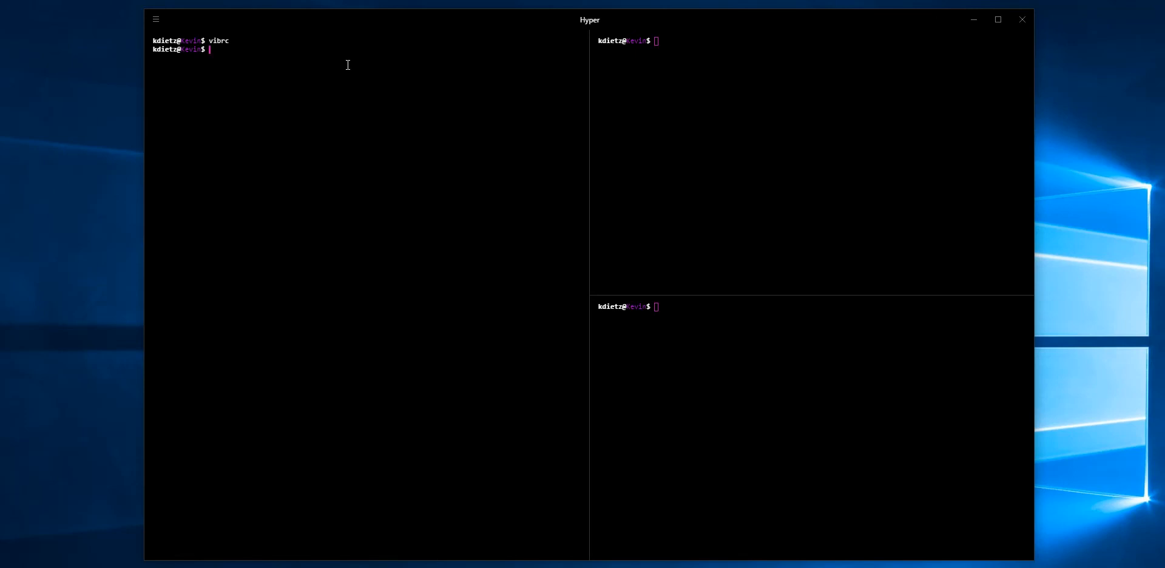
pyautogui.moveTo(300, 226)
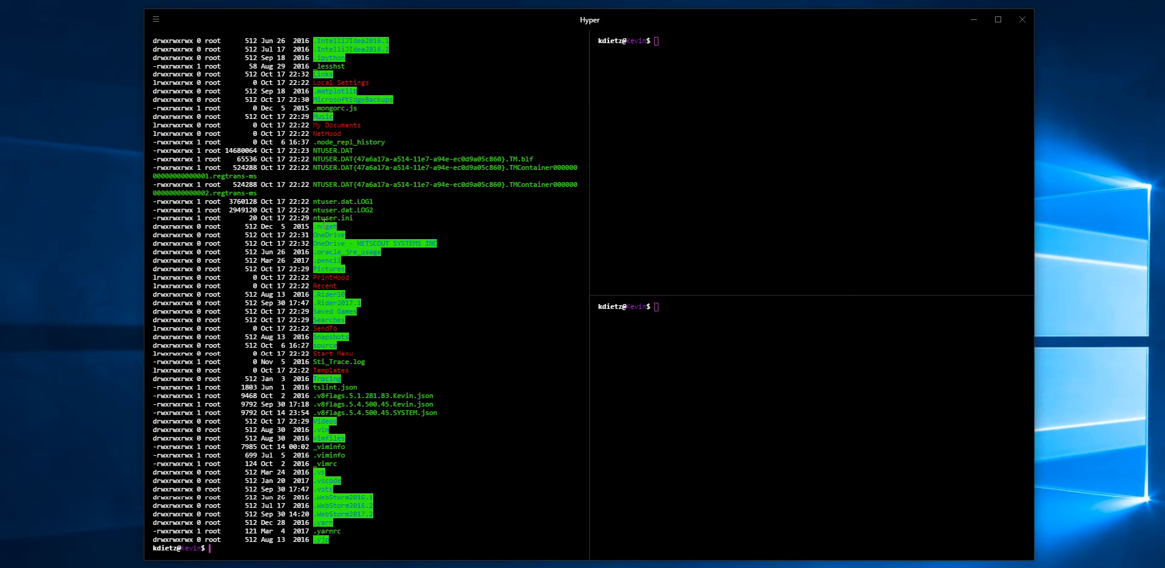
pyautogui.moveTo(589, 225)
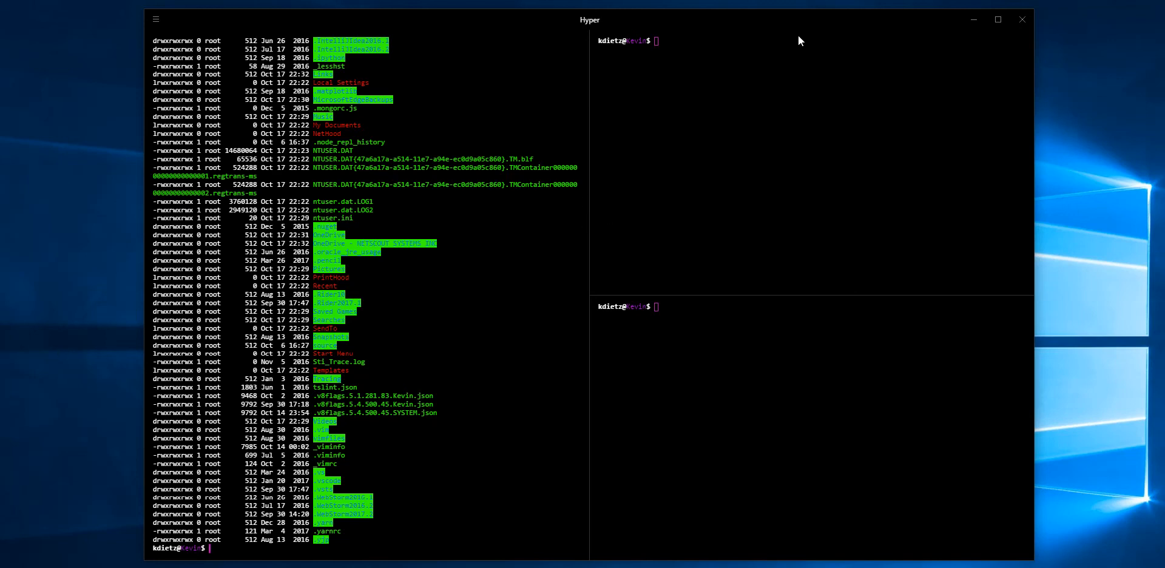
pyautogui.moveTo(706, 279)
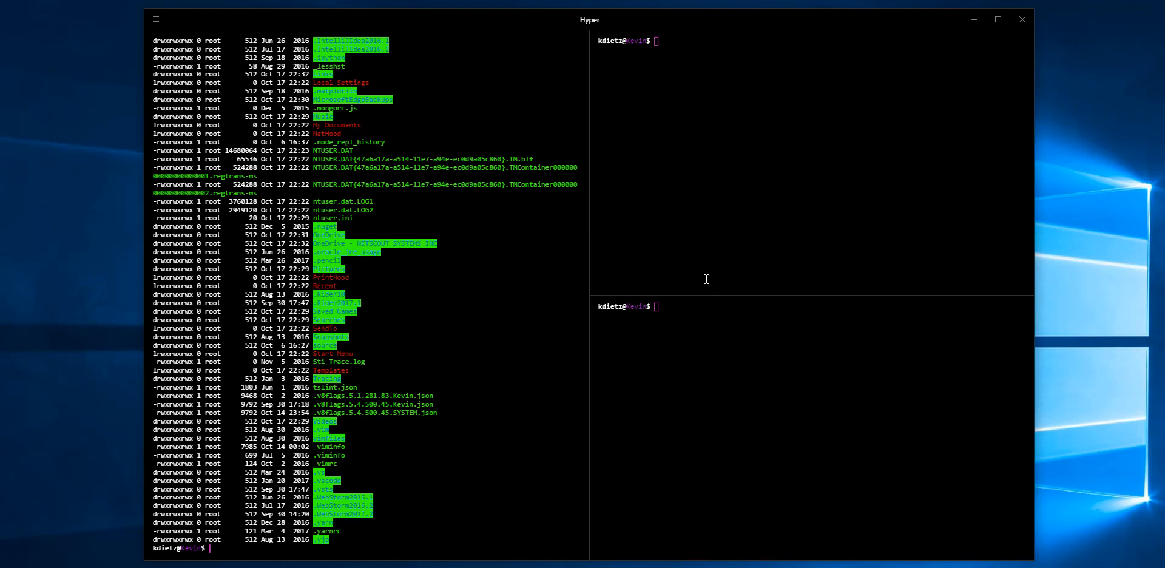
pyautogui.moveTo(727, 142)
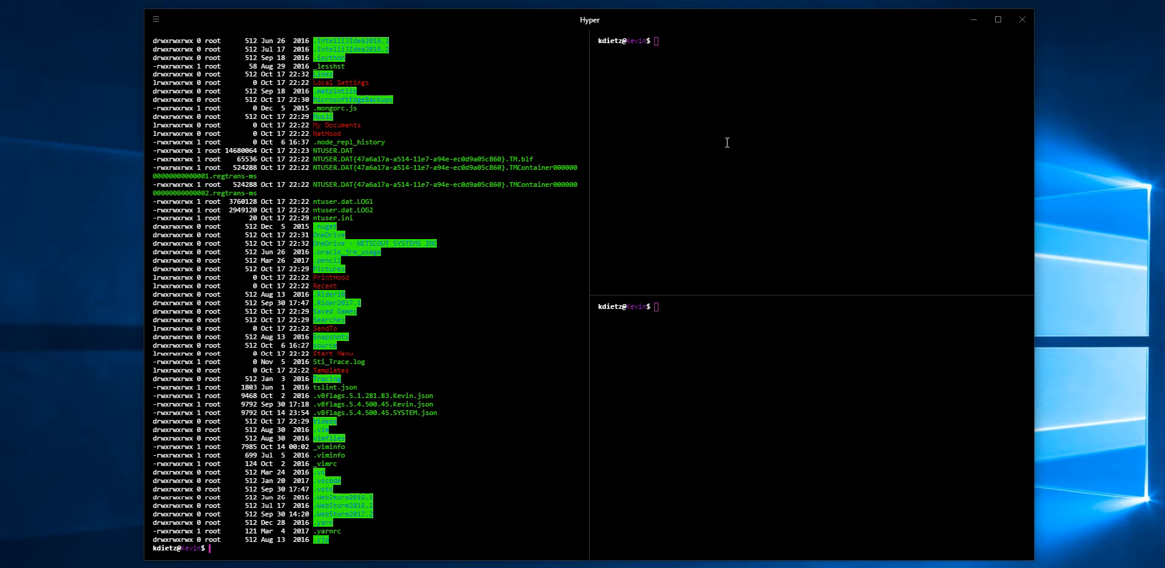
pyautogui.moveTo(616, 153)
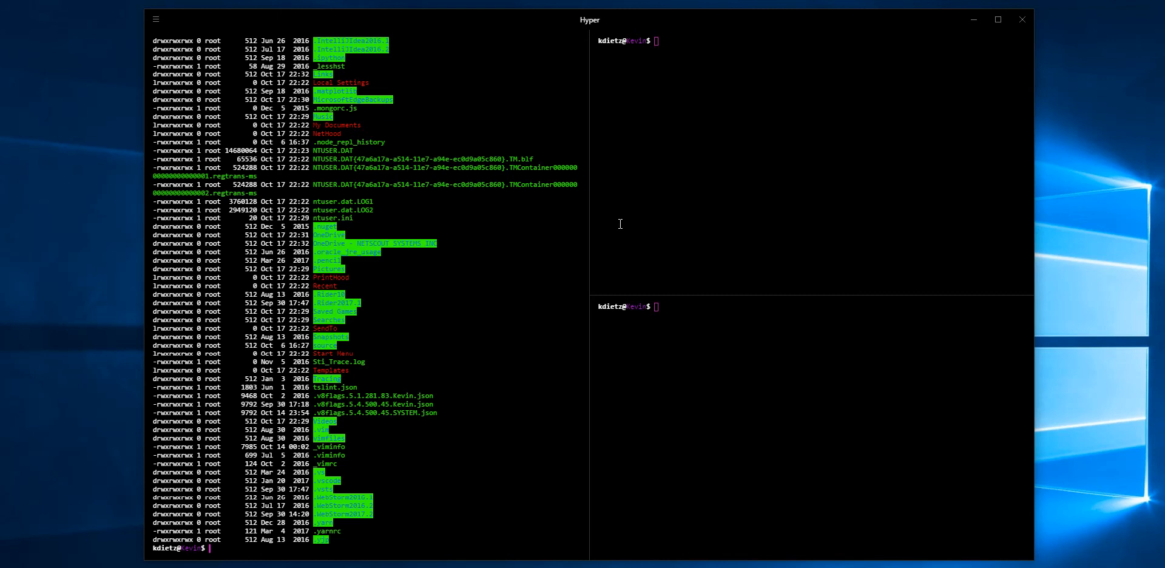
pyautogui.moveTo(547, 199)
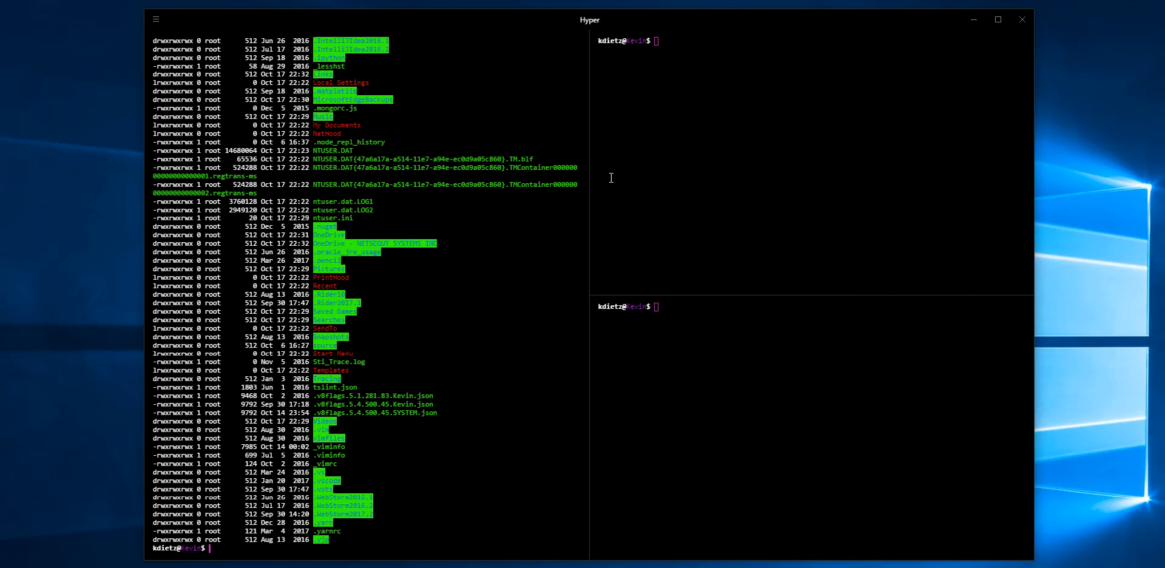
pyautogui.moveTo(616, 345)
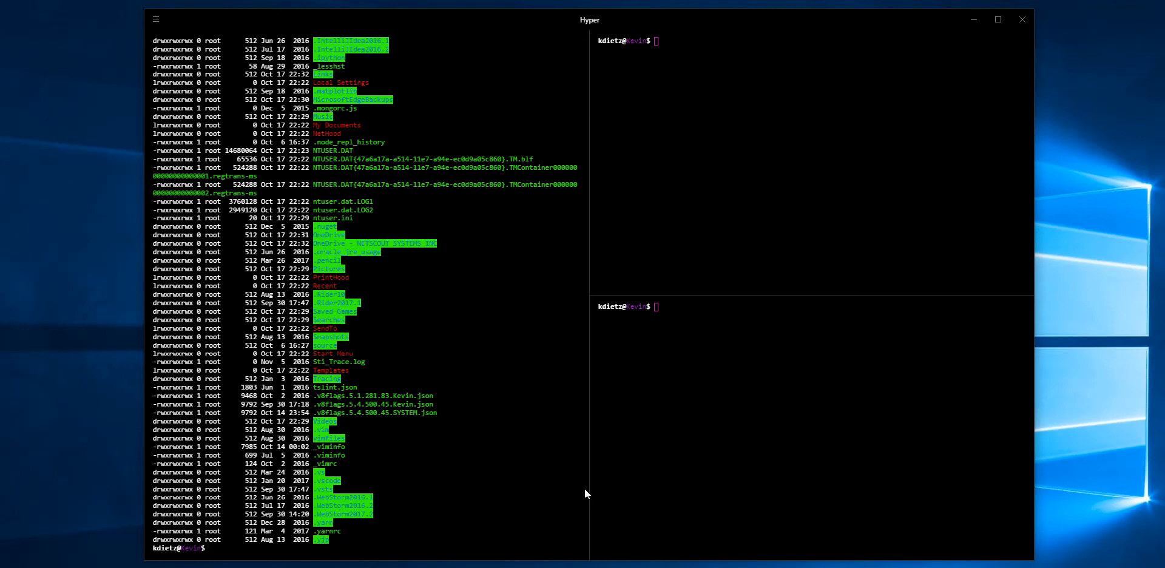
pyautogui.moveTo(510, 467)
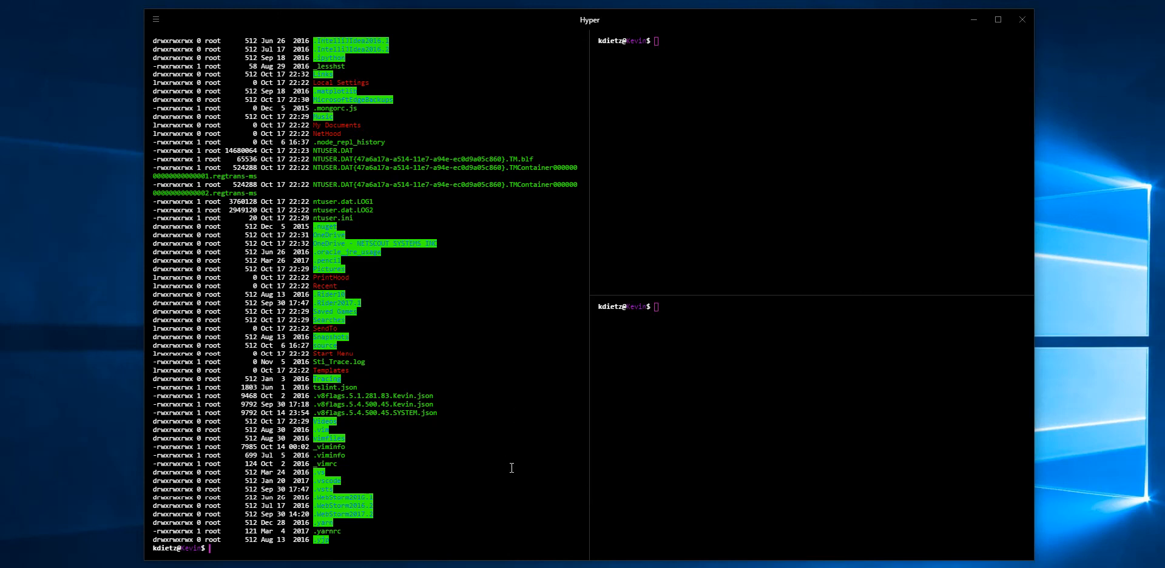